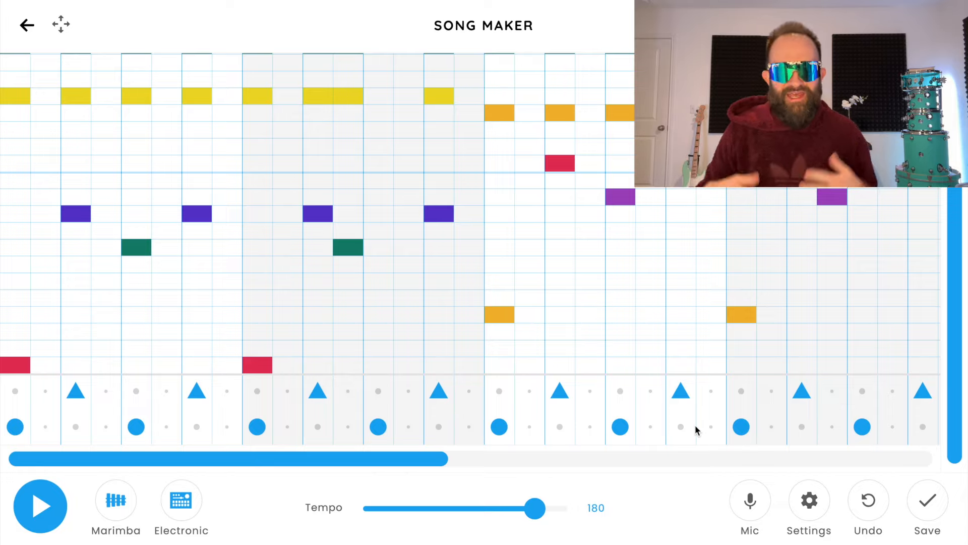
# Preview the finished theme, then start over with a blank grid at tempo 120
pyautogui.click(40, 505)
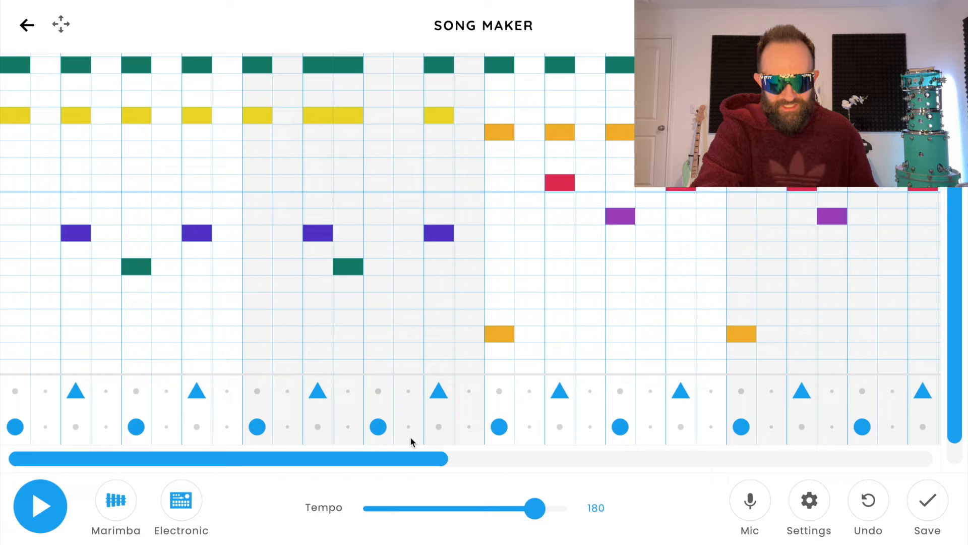
pyautogui.hscroll(3)
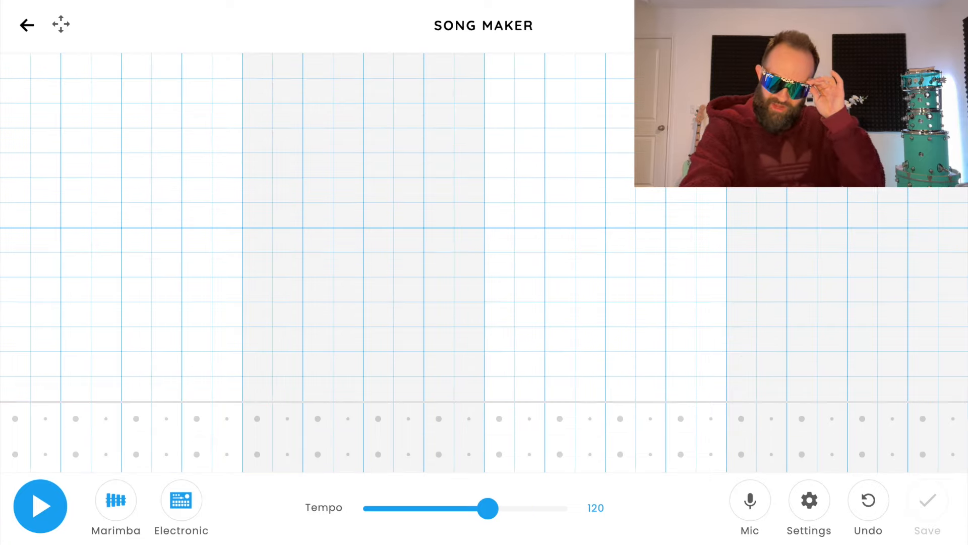
# Lengthen the song to 8 bars in the Settings panel
pyautogui.click(809, 499)
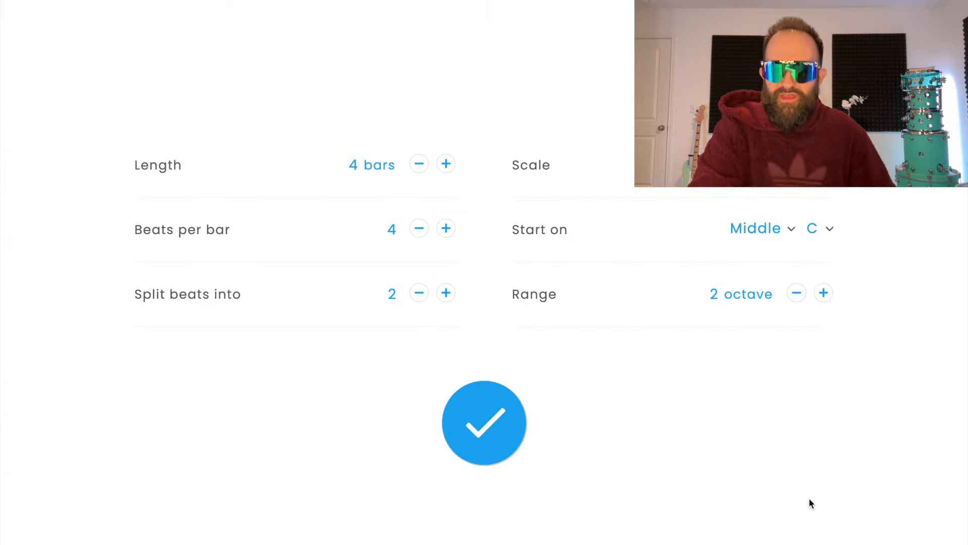
pyautogui.click(446, 164)
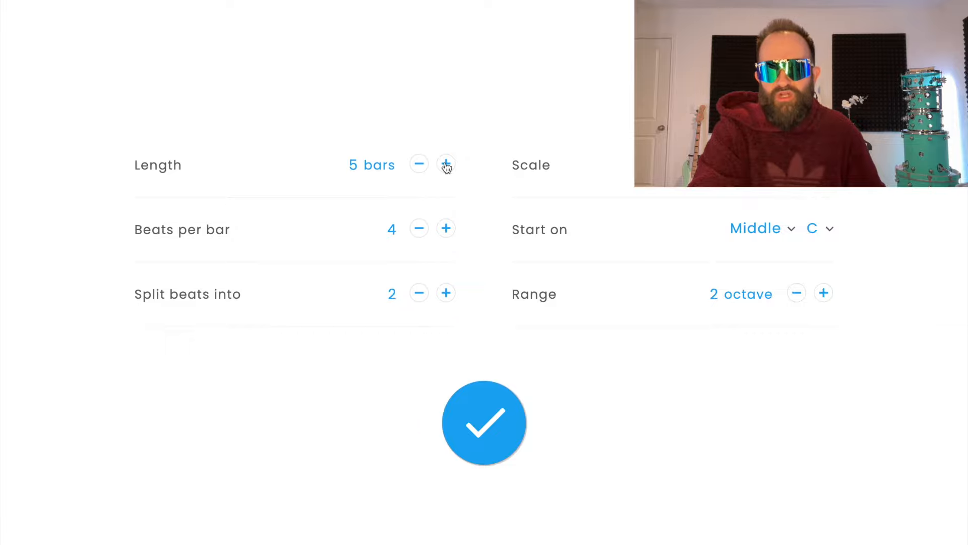
pyautogui.click(446, 164)
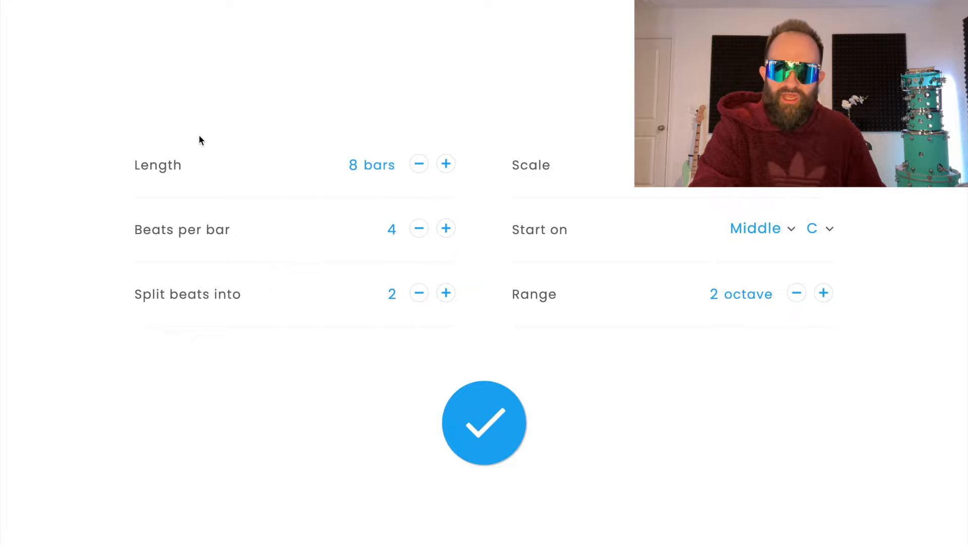
pyautogui.moveTo(566, 384)
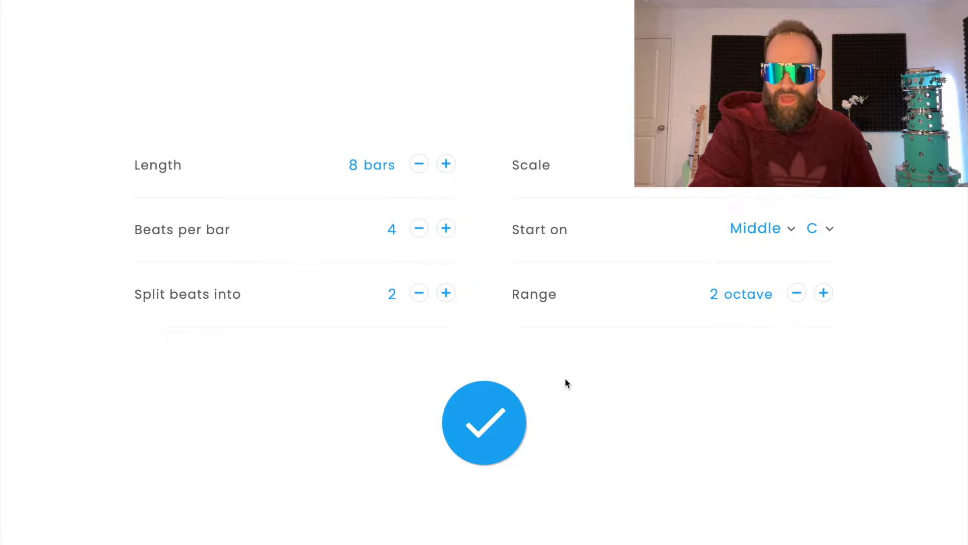
# Apply the 8-bar settings and raise the tempo slider to exactly 180
pyautogui.click(483, 423)
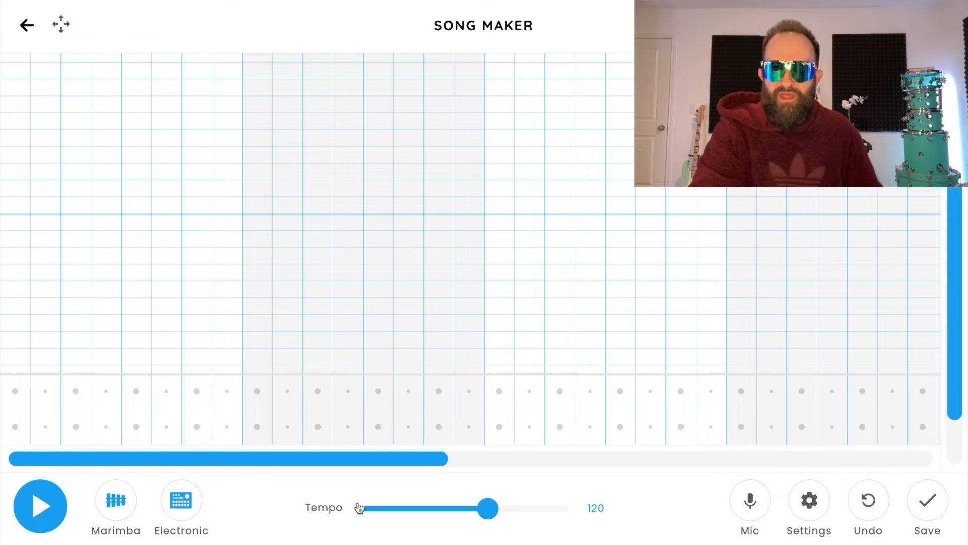
pyautogui.moveTo(488, 508); pyautogui.dragTo(534, 507)
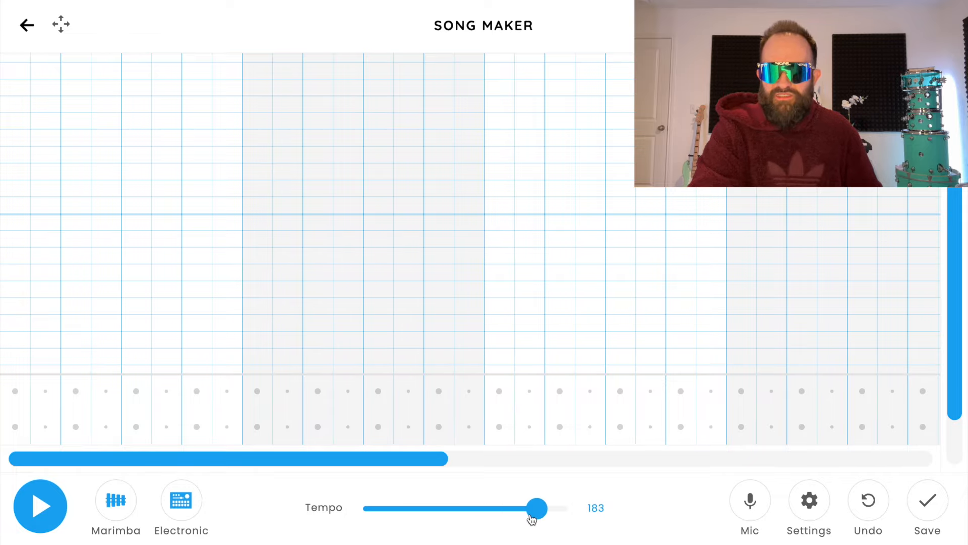
pyautogui.moveTo(534, 507); pyautogui.dragTo(533, 508)
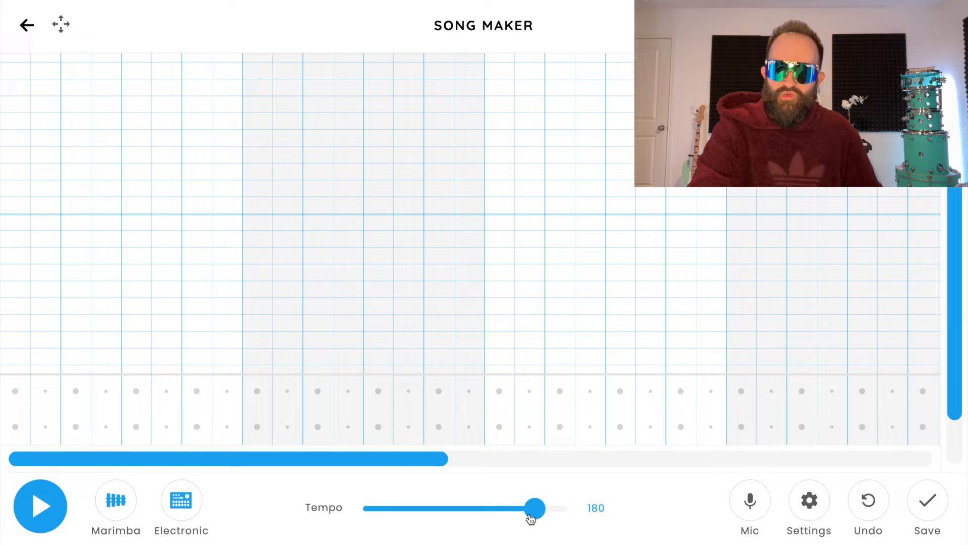
pyautogui.moveTo(243, 463)
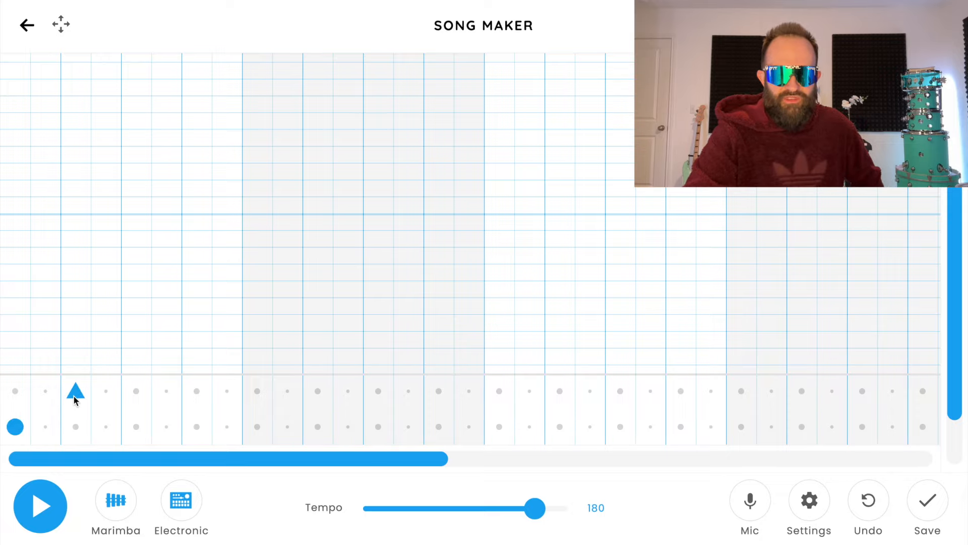
# Extend the alternating kick-and-snare beat rightward, finishing with a four-snare fill
pyautogui.click(257, 426)
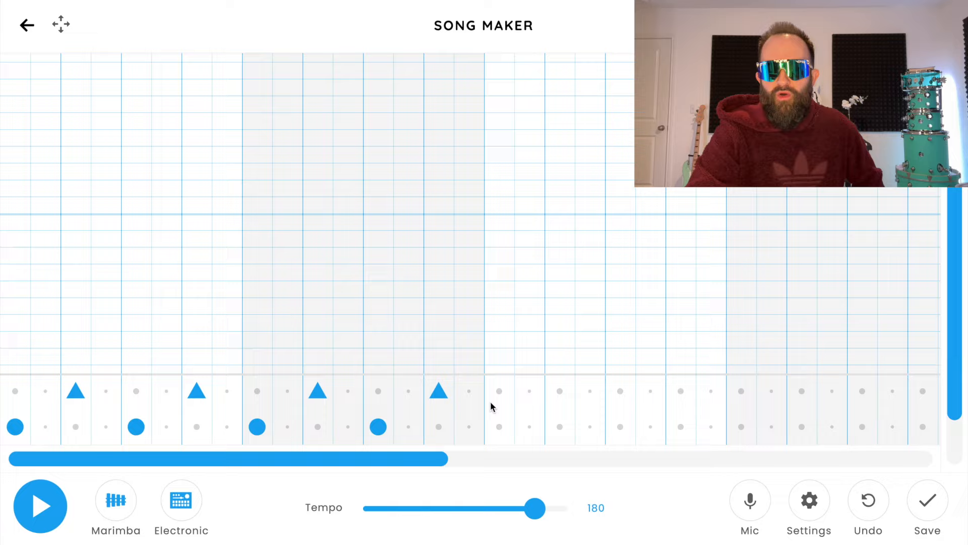
pyautogui.click(619, 426)
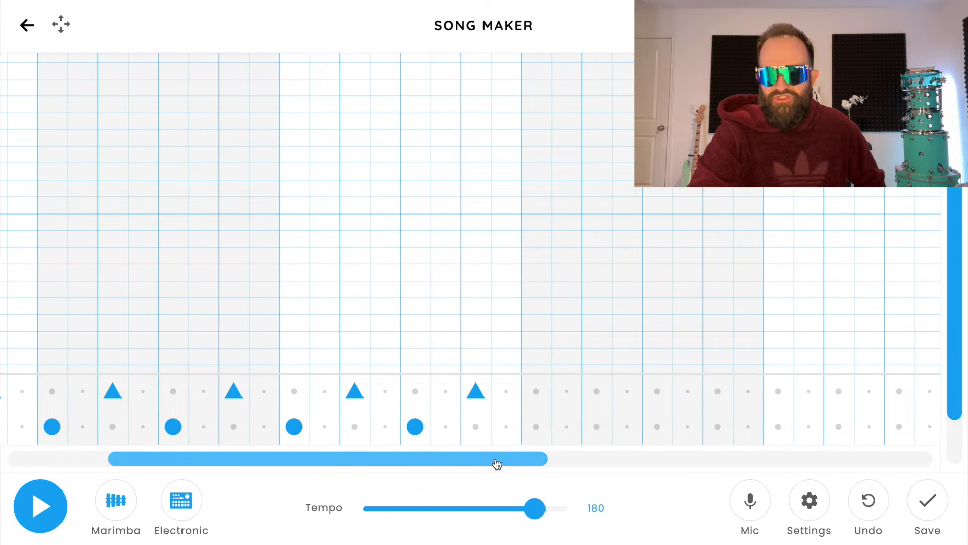
pyautogui.moveTo(498, 458); pyautogui.dragTo(649, 458)
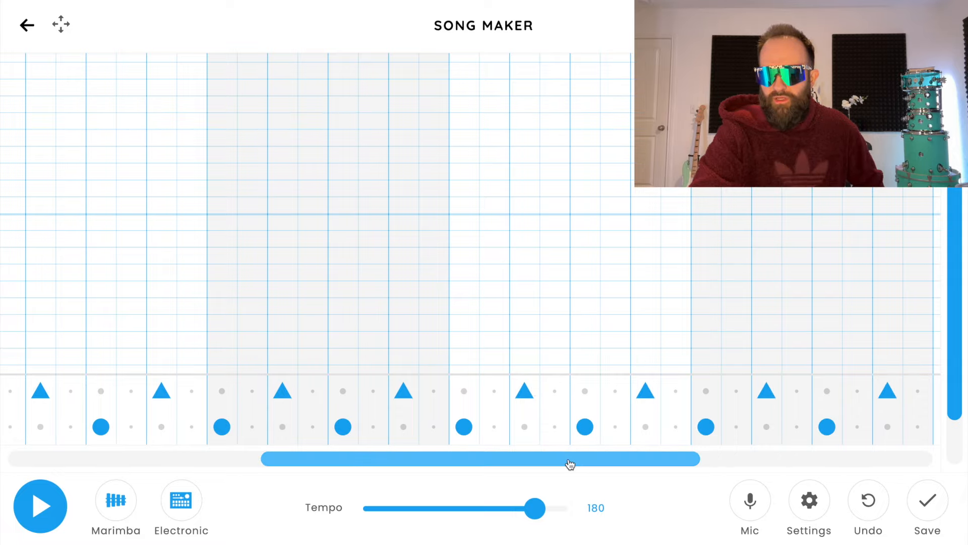
pyautogui.moveTo(568, 458); pyautogui.dragTo(920, 454)
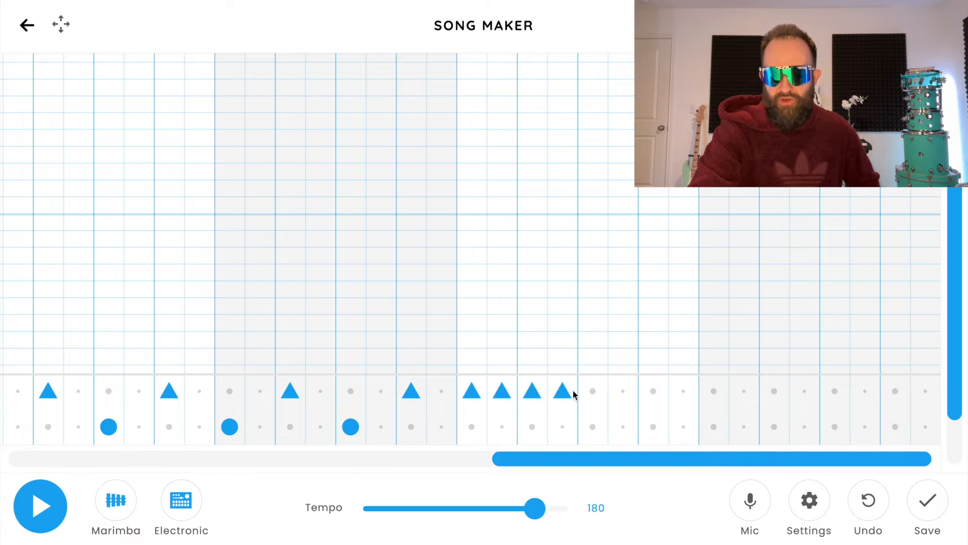
# Add a kick right after the snare fill and a snare in the following bar
pyautogui.click(592, 426)
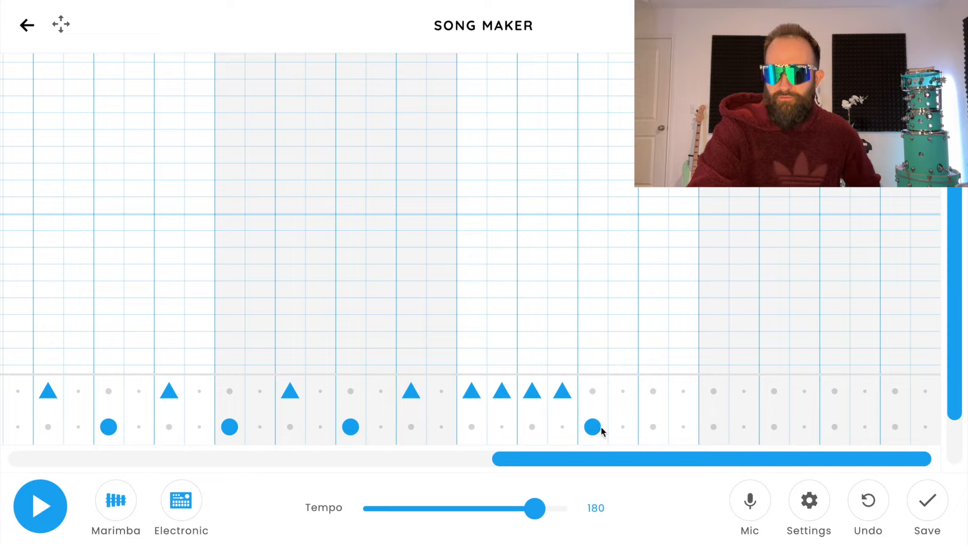
pyautogui.click(653, 391)
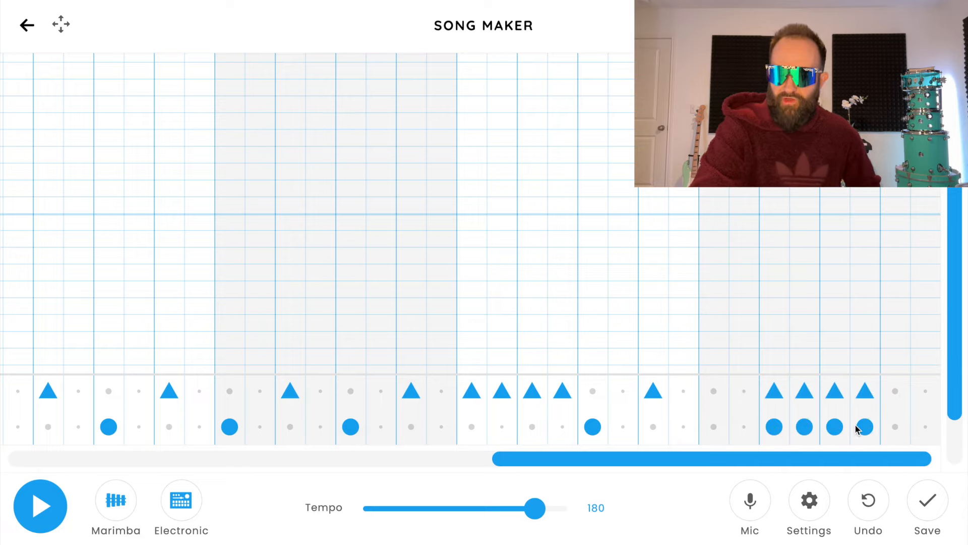
pyautogui.moveTo(556, 371)
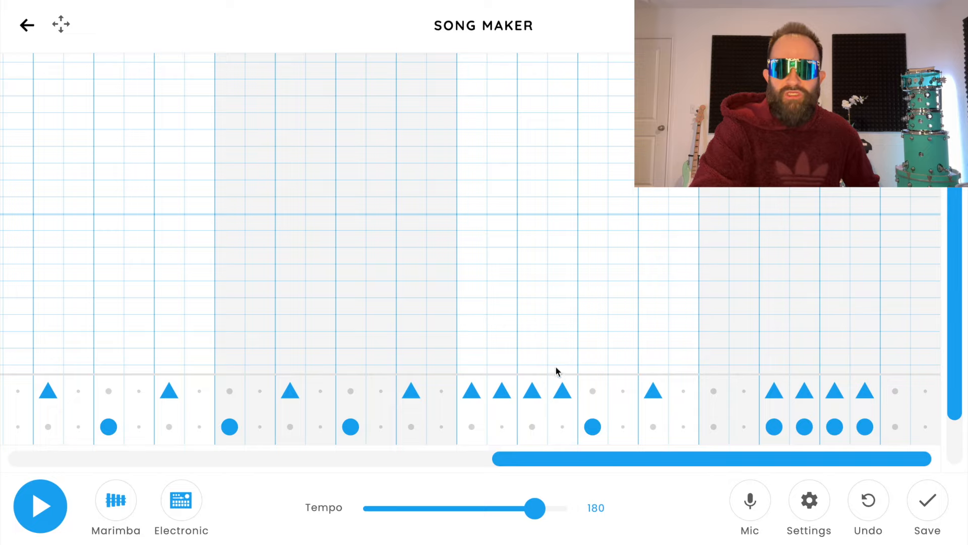
pyautogui.moveTo(781, 343)
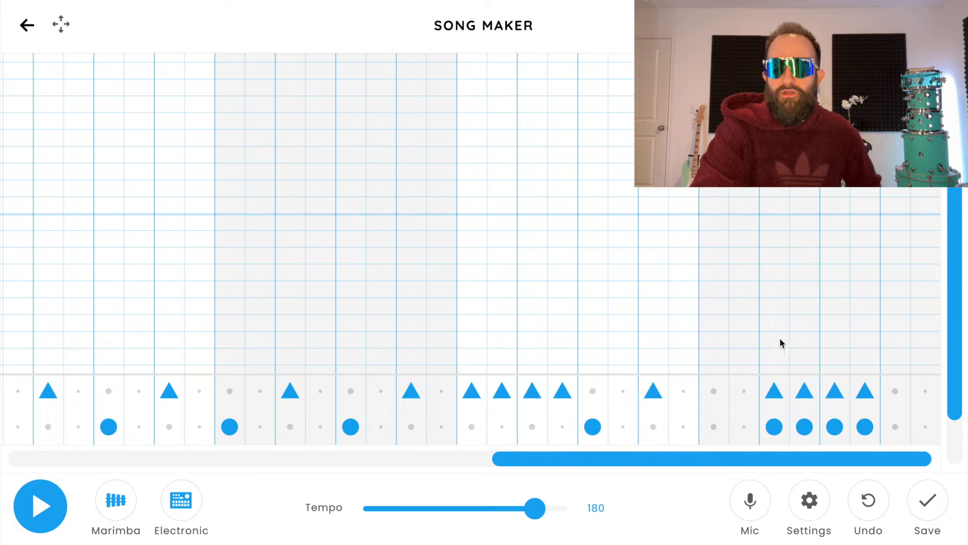
pyautogui.moveTo(546, 311)
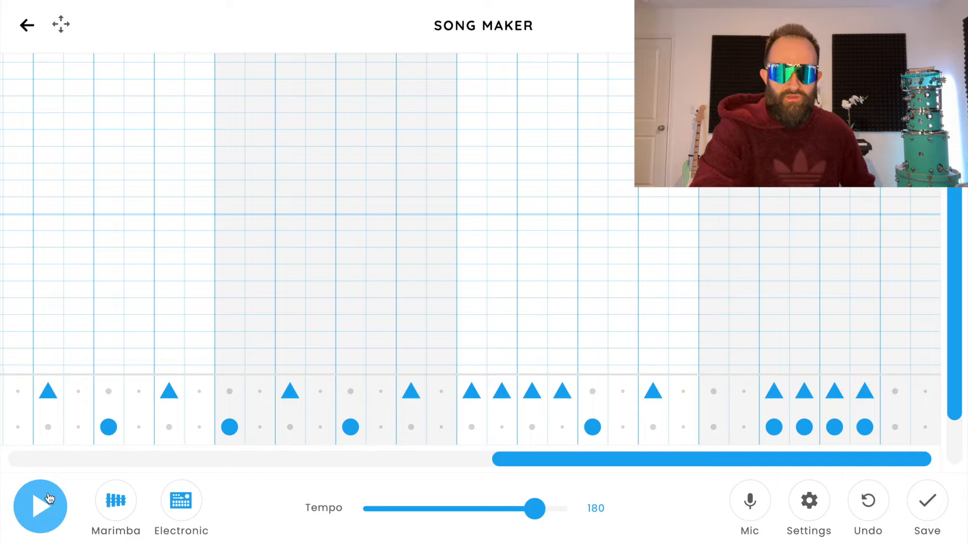
pyautogui.click(40, 506)
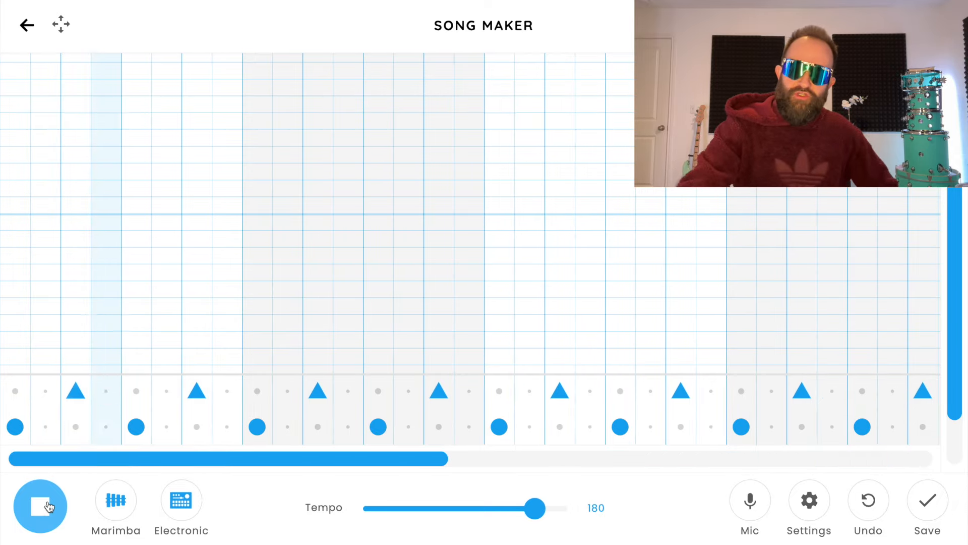
pyautogui.click(40, 507)
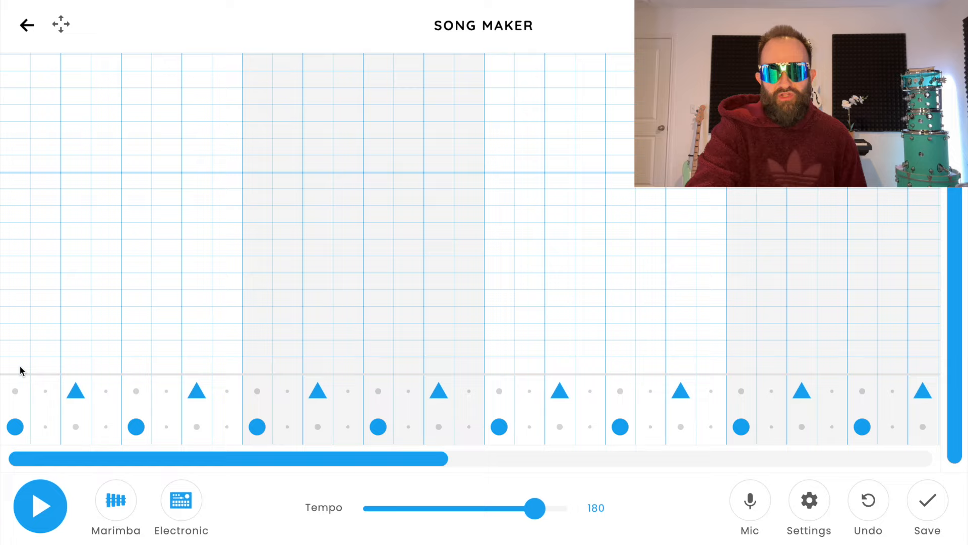
# Place the opening low red bass note followed by purple, teal and purple notes in bar one
pyautogui.click(13, 364)
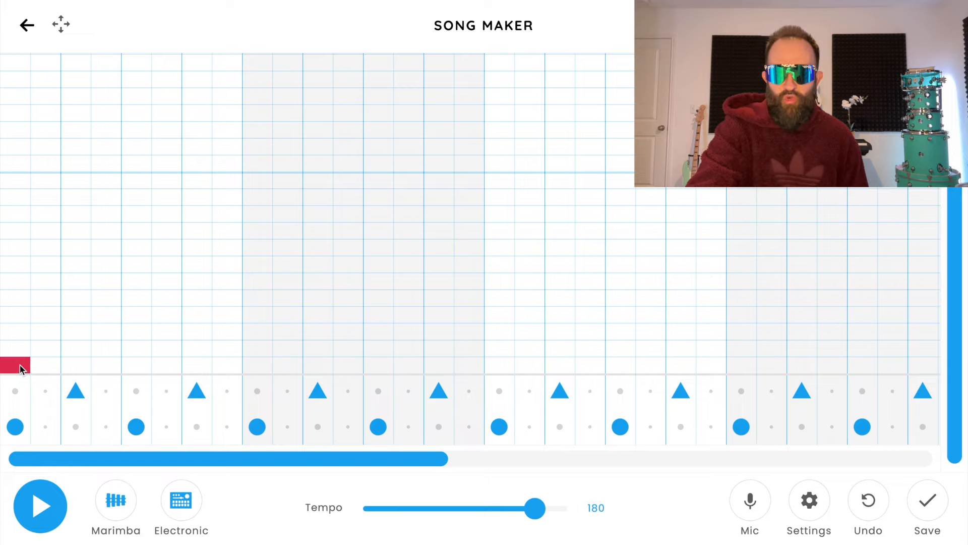
pyautogui.click(76, 214)
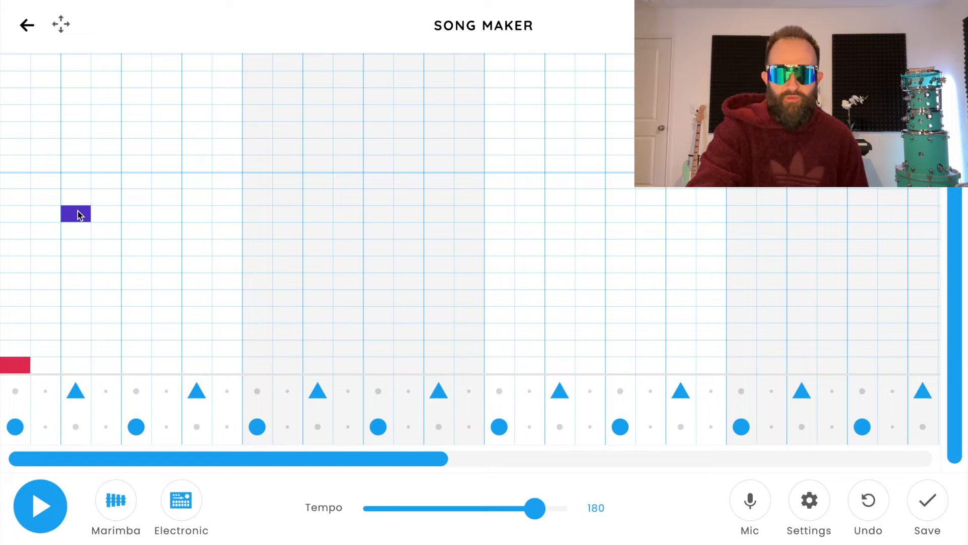
pyautogui.click(135, 248)
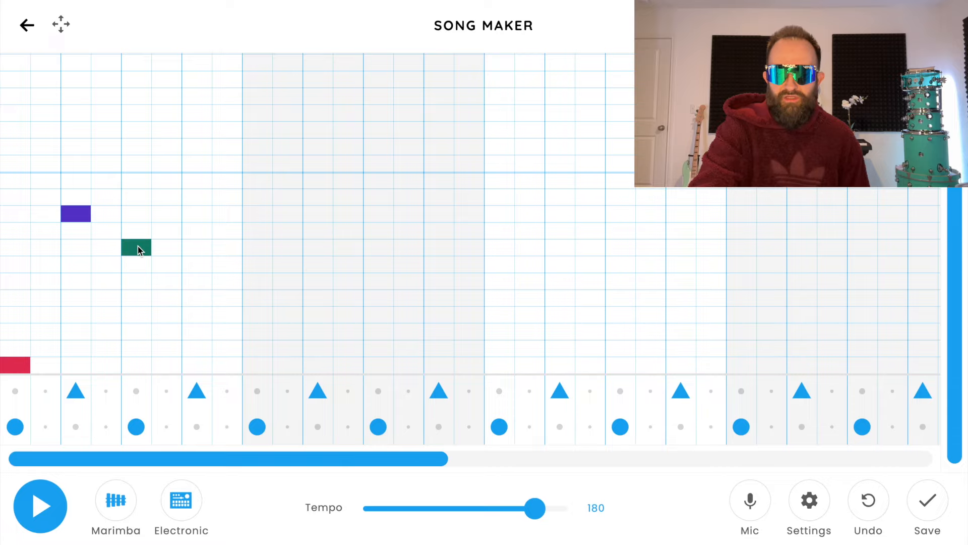
pyautogui.moveTo(164, 243)
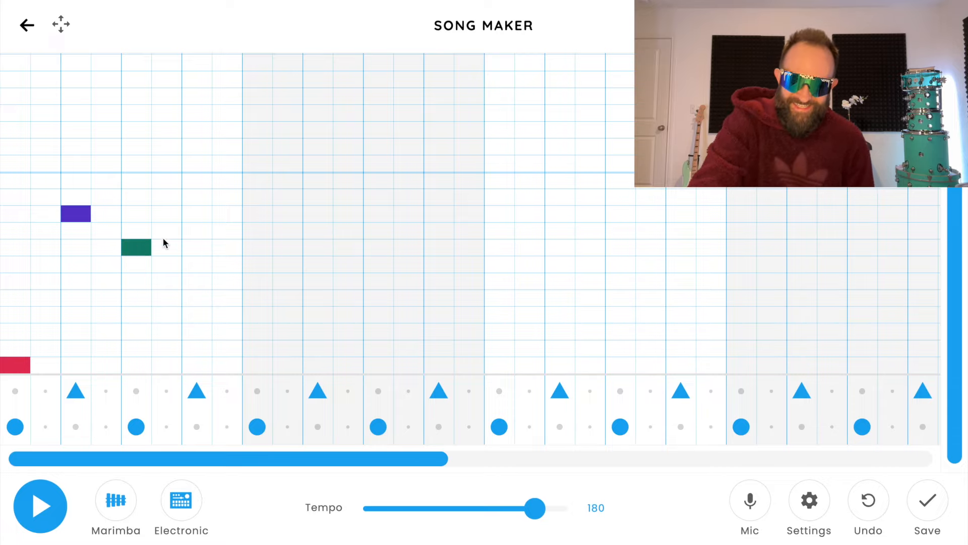
pyautogui.click(197, 213)
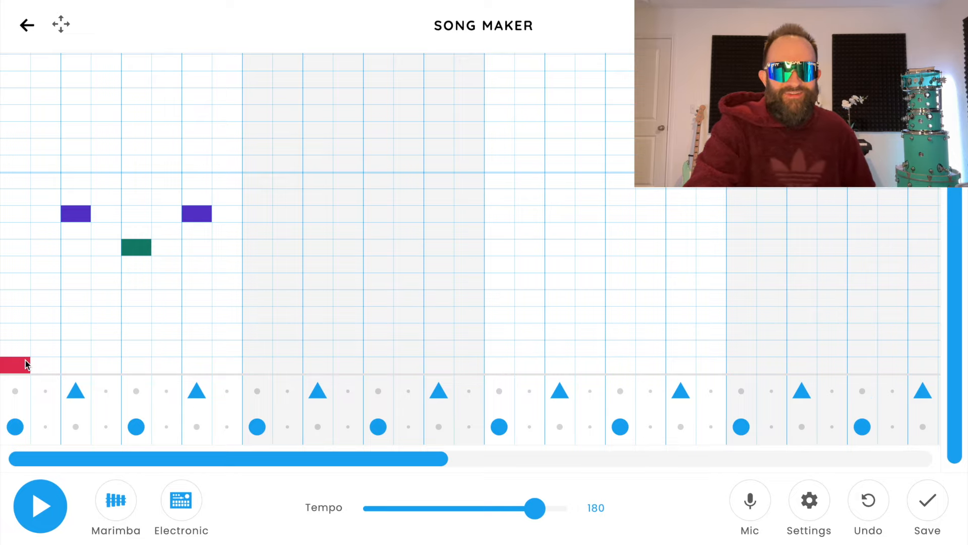
pyautogui.moveTo(71, 300)
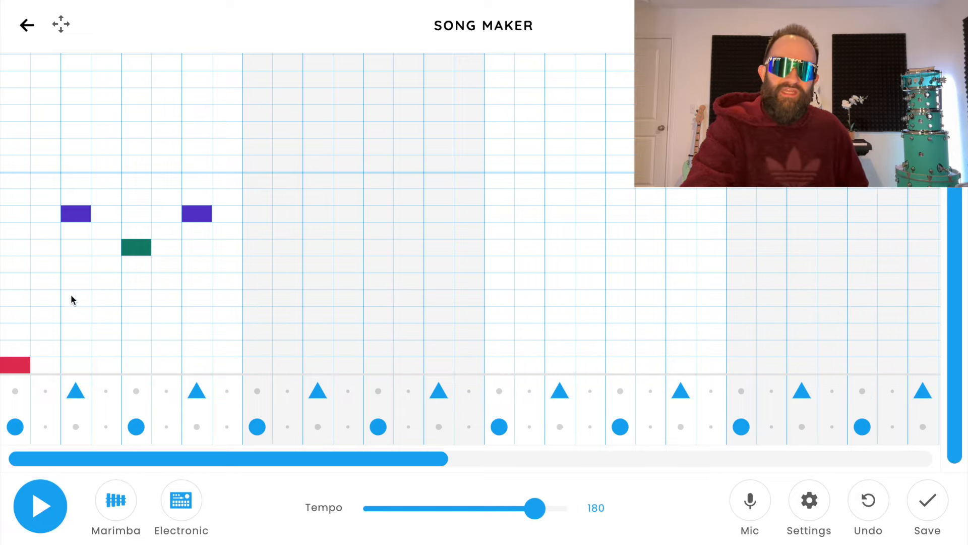
# Play back the first bar to check the bass line, then stop
pyautogui.click(40, 505)
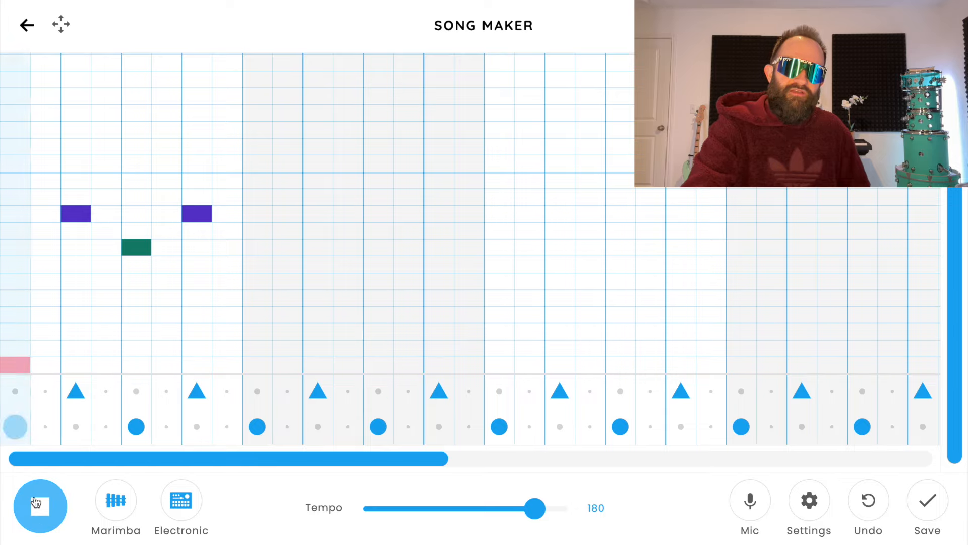
pyautogui.click(40, 505)
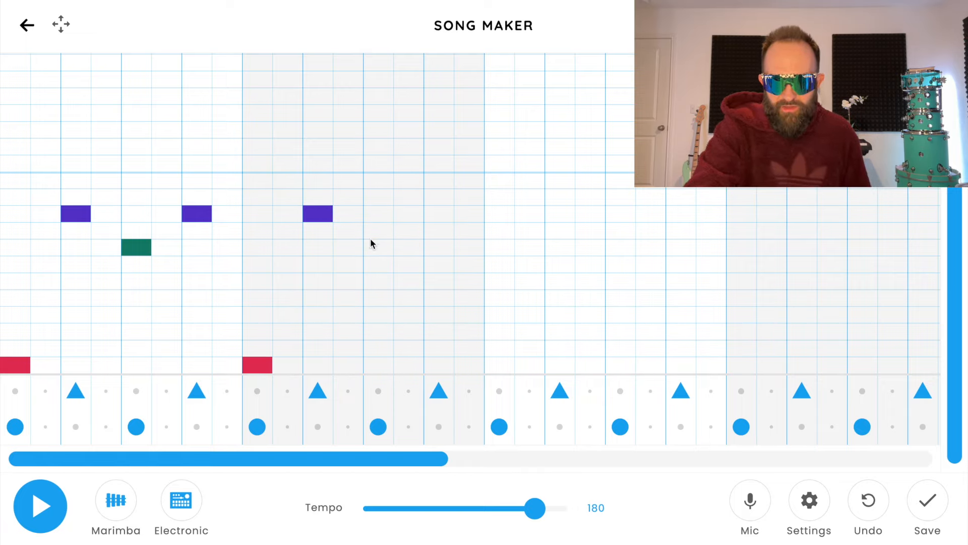
# Add bar two's second purple note, remove the misplaced teal note, and play it back
pyautogui.click(376, 247)
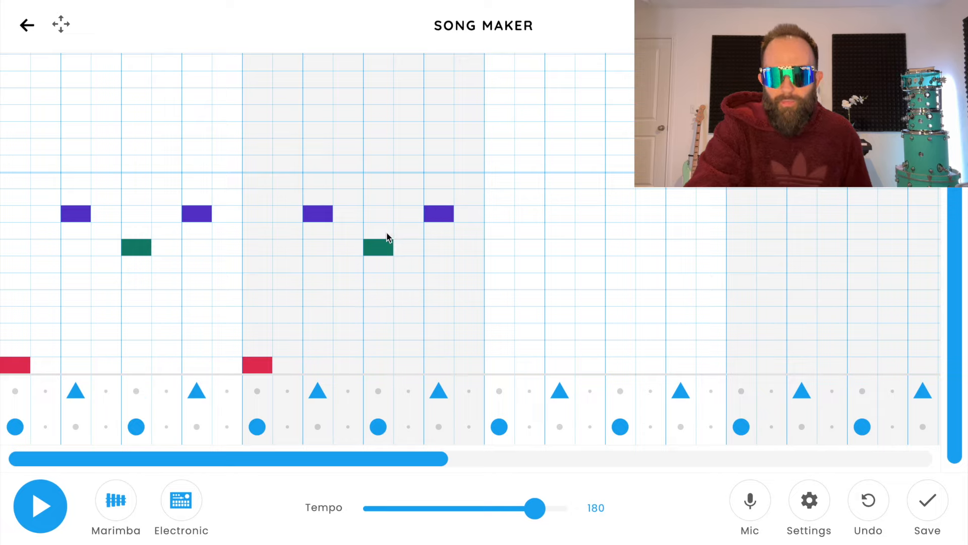
pyautogui.click(349, 248)
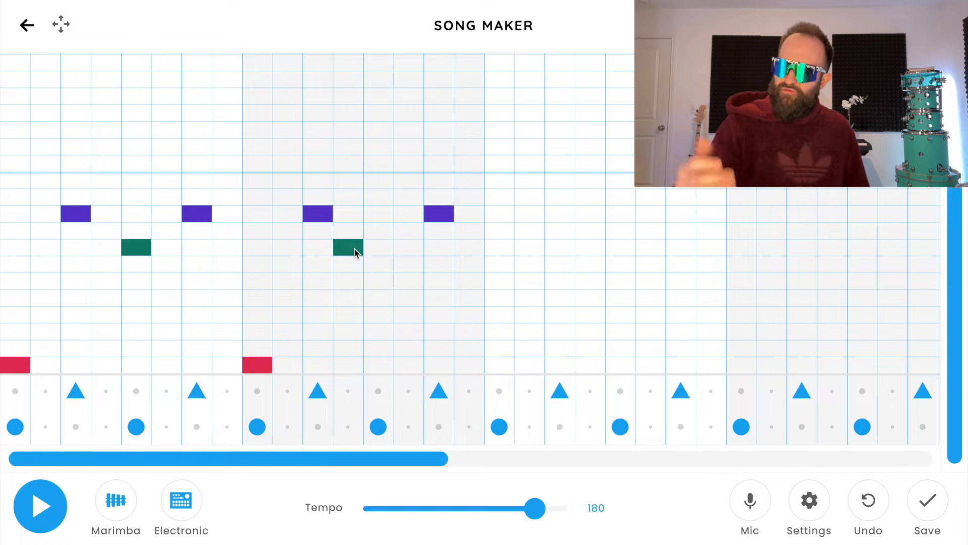
pyautogui.click(41, 505)
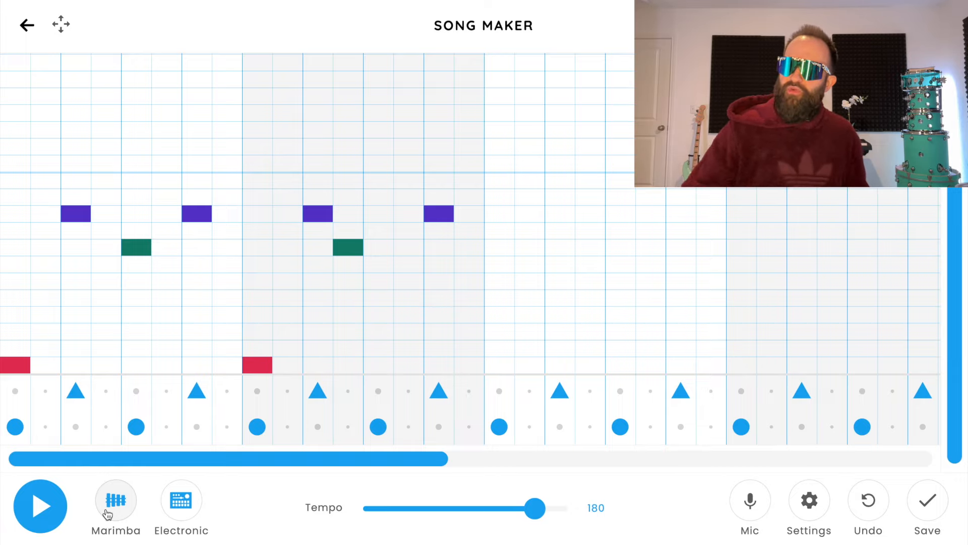
pyautogui.moveTo(500, 317)
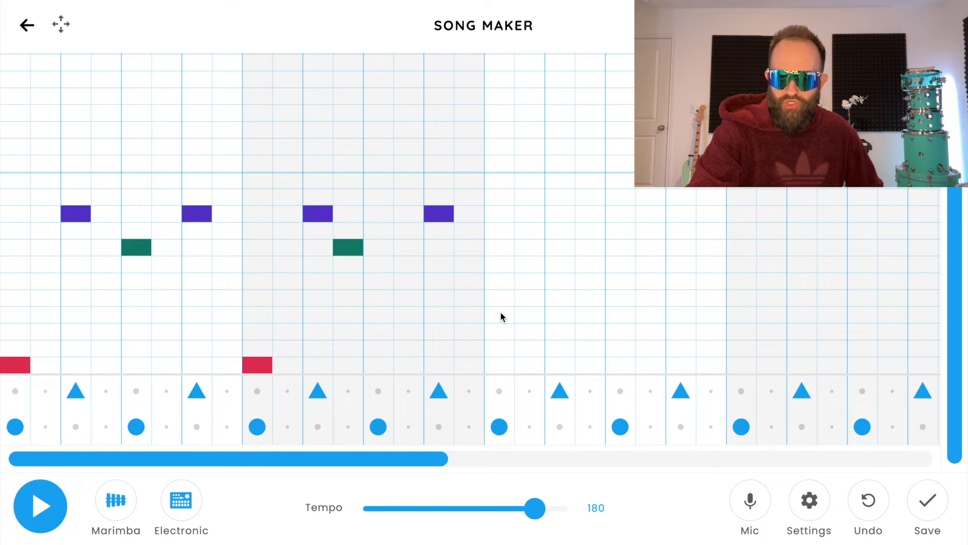
# Start bar three with an orange note followed by high red and purple fifths
pyautogui.click(499, 314)
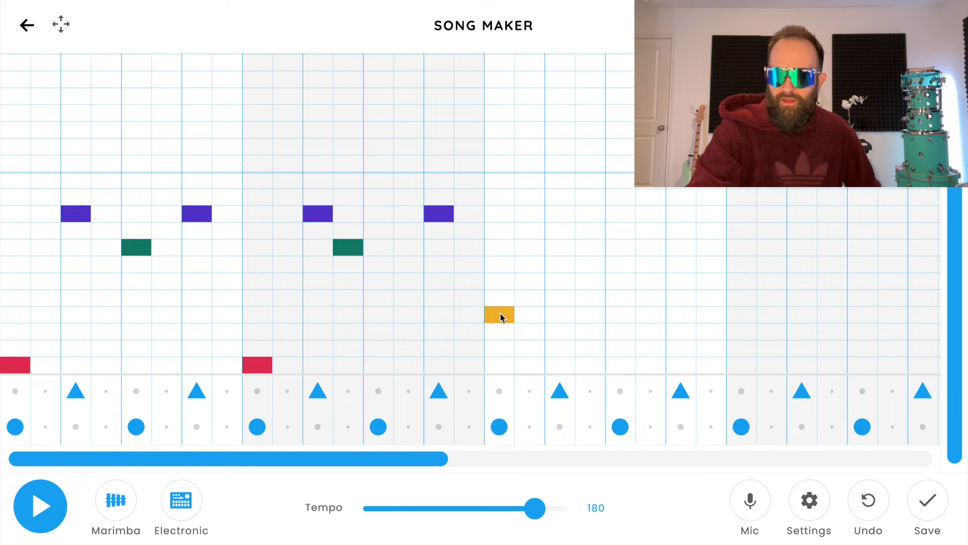
pyautogui.click(561, 163)
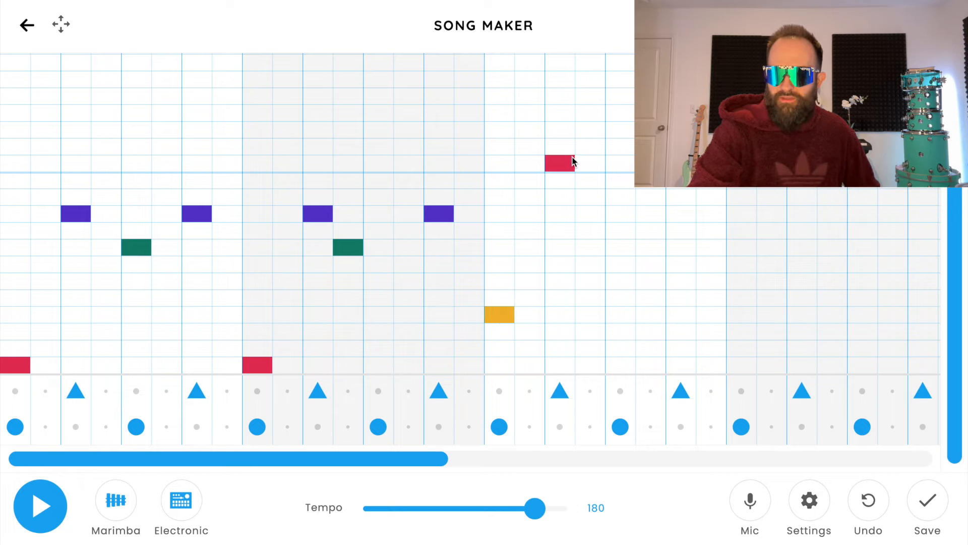
pyautogui.click(623, 197)
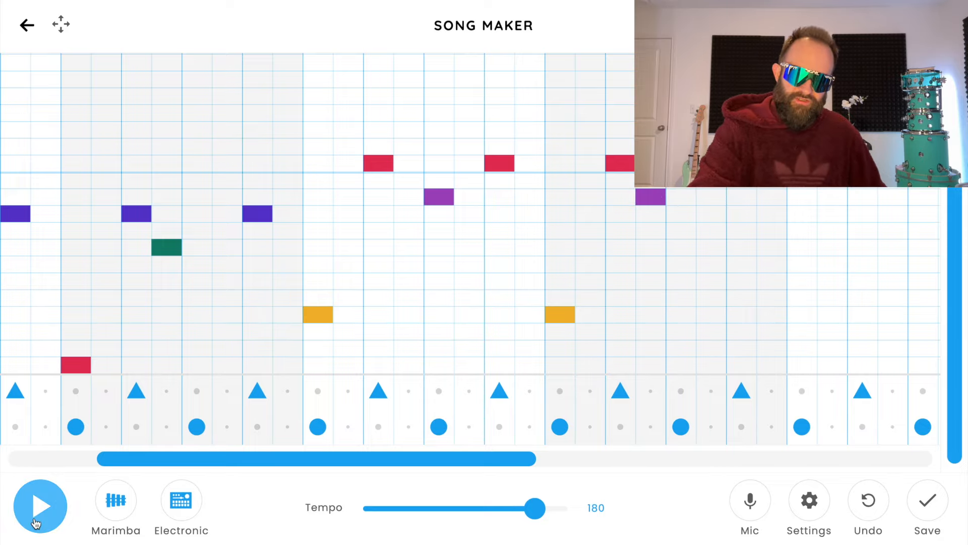
# Play the song to check the fifths, then stop
pyautogui.click(39, 505)
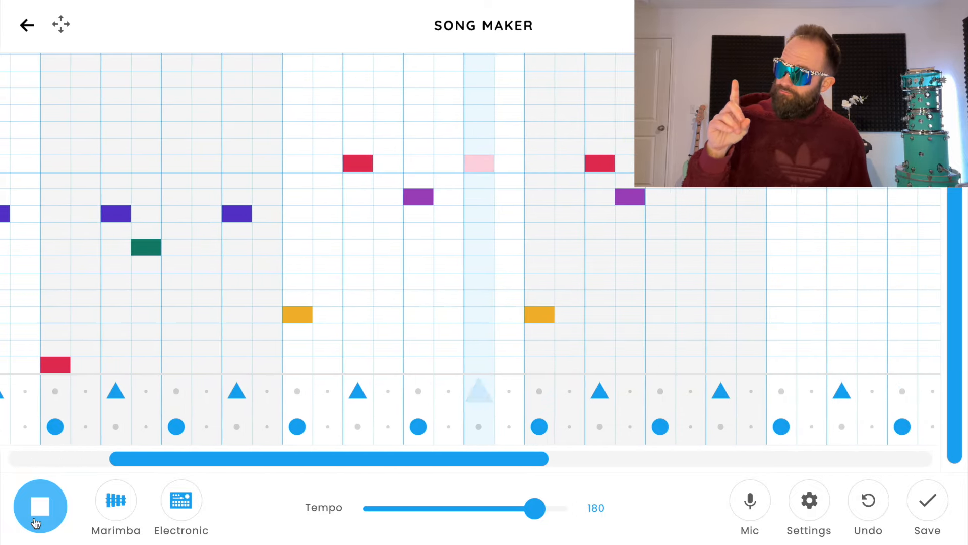
pyautogui.click(39, 505)
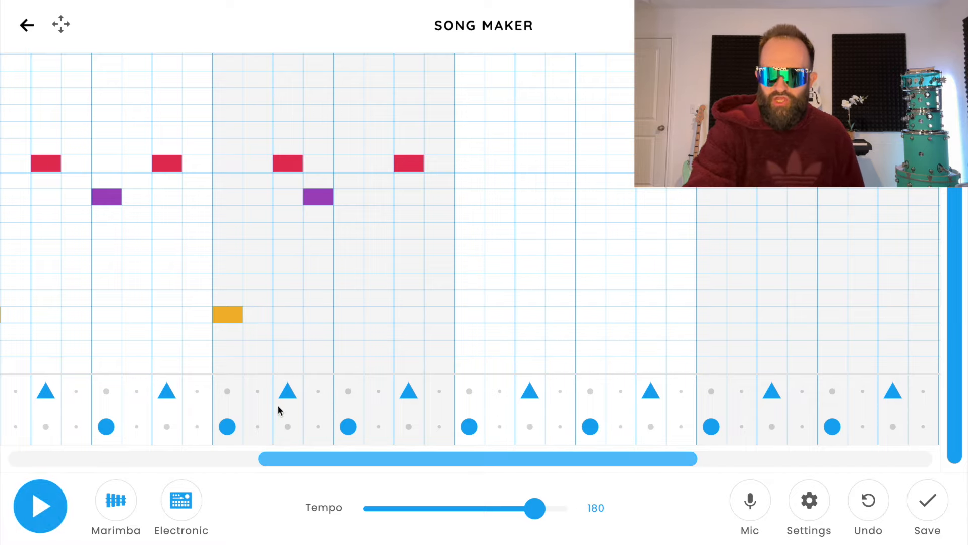
# Add green and high green/orange notes after the fifths, then play from the start
pyautogui.click(469, 282)
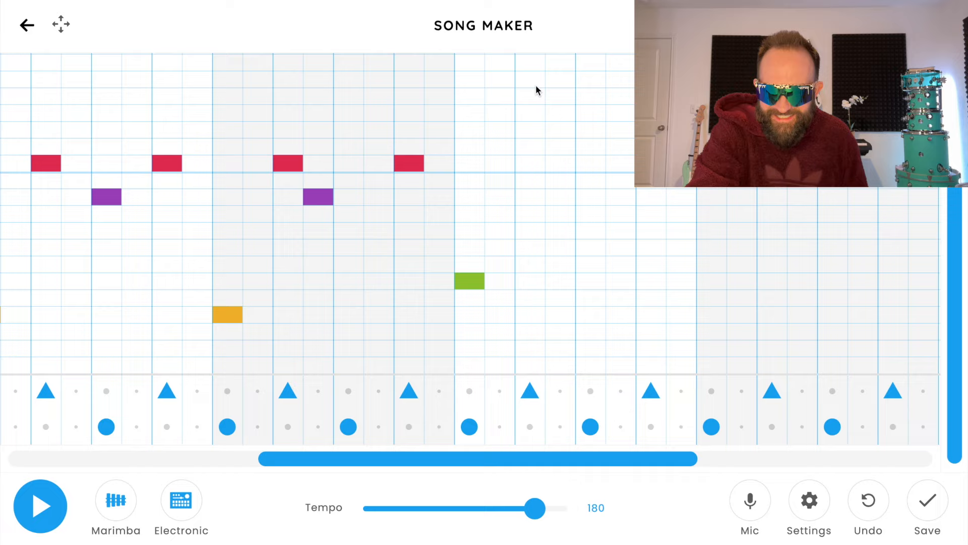
pyautogui.click(529, 78)
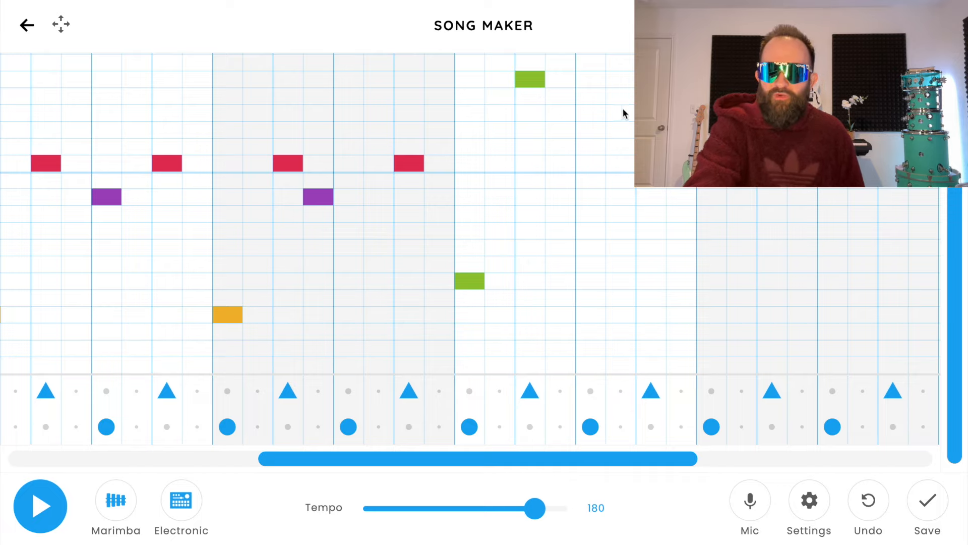
pyautogui.click(590, 113)
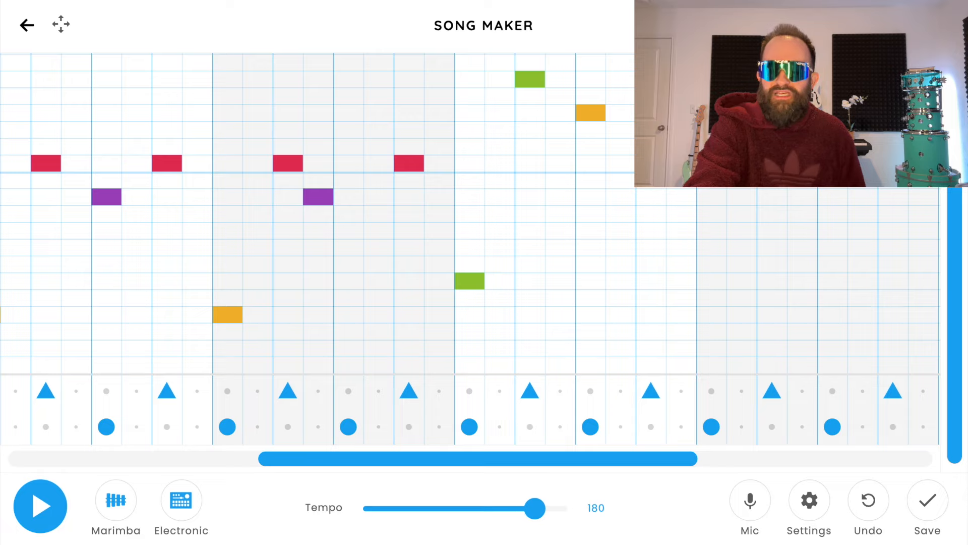
pyautogui.click(711, 280)
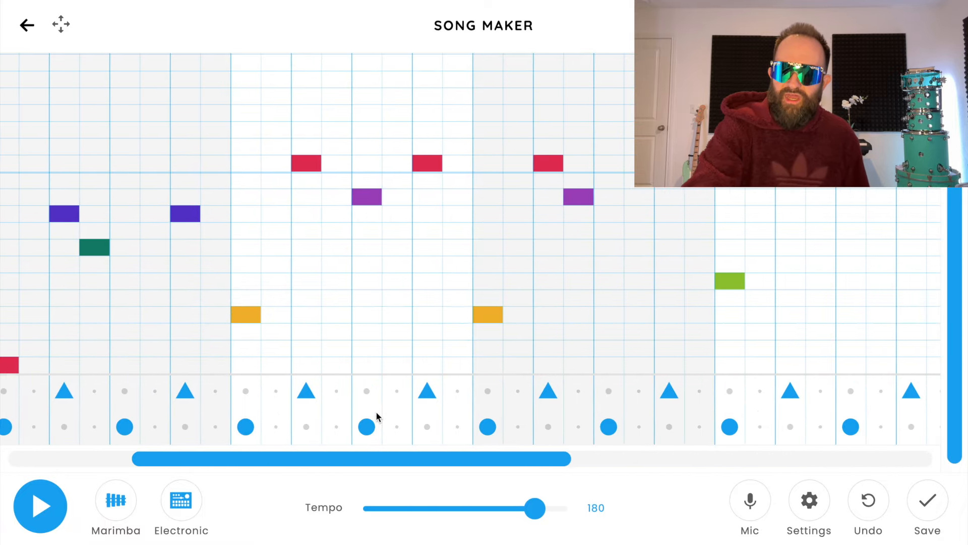
pyautogui.click(40, 506)
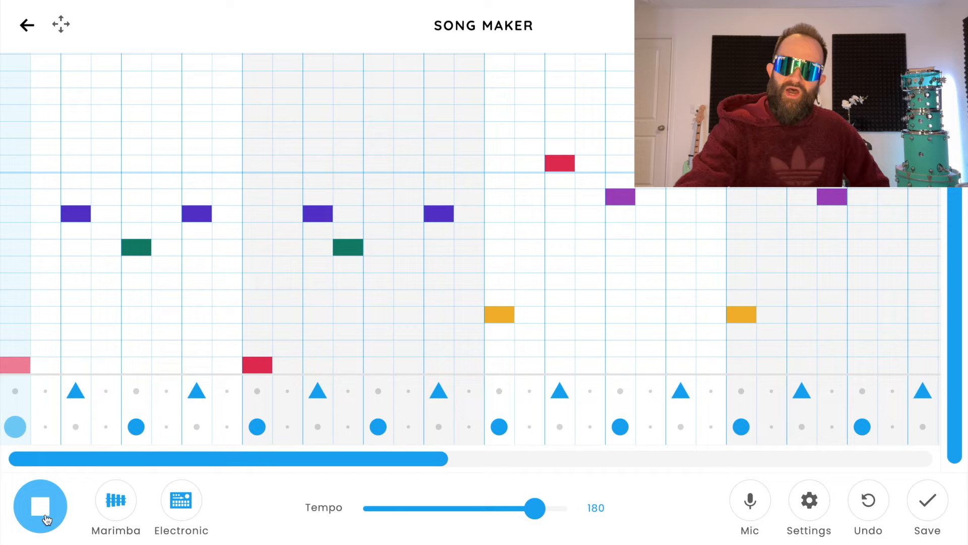
# Stop playback and place four high teal melody notes across bars one and two
pyautogui.click(41, 505)
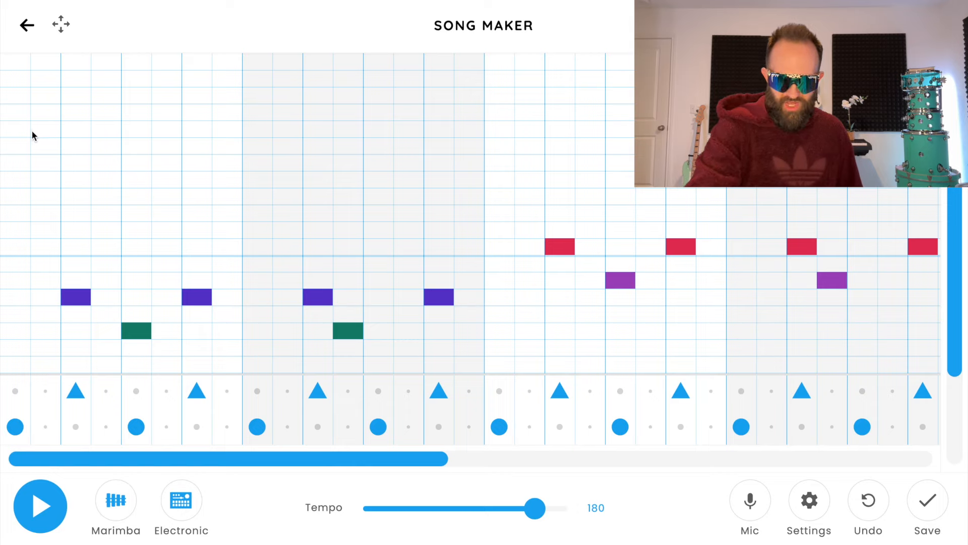
pyautogui.click(12, 128)
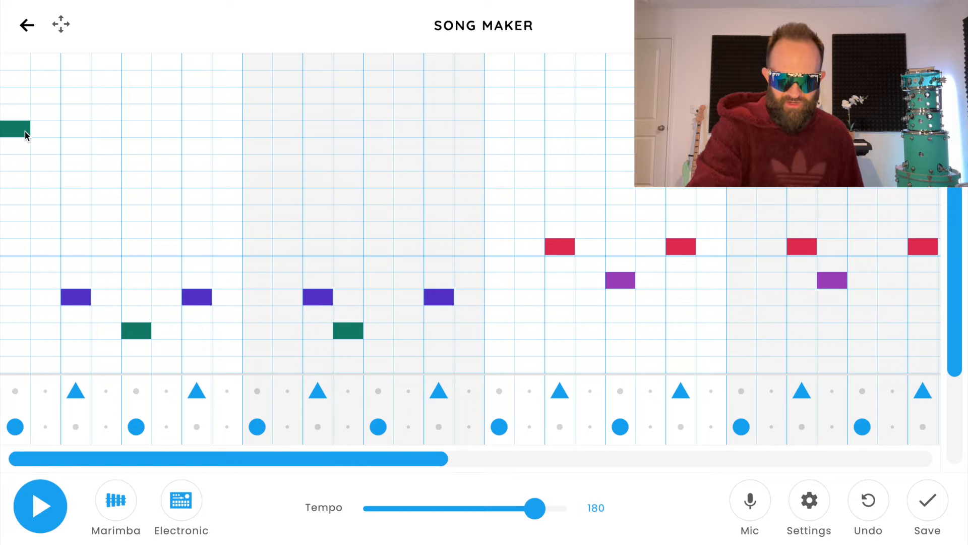
pyautogui.click(74, 128)
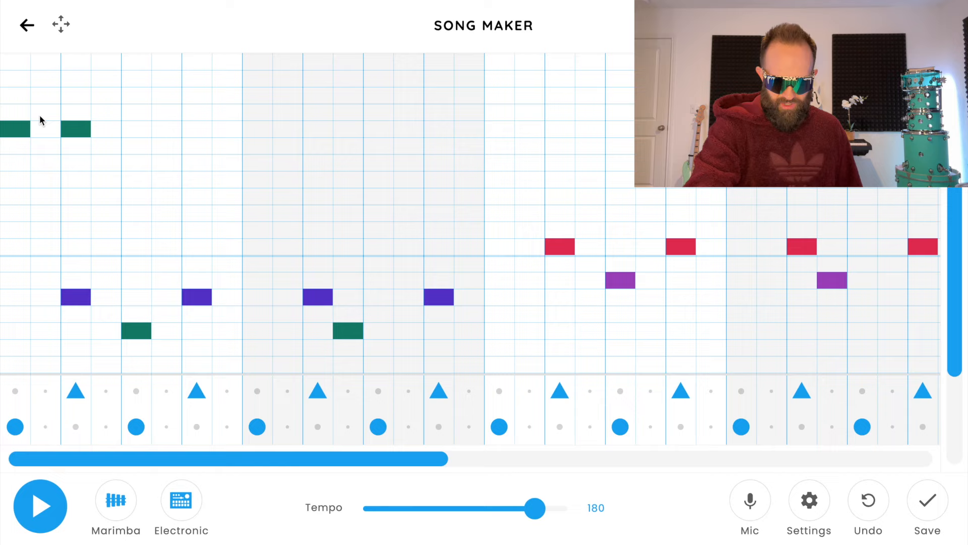
pyautogui.click(197, 128)
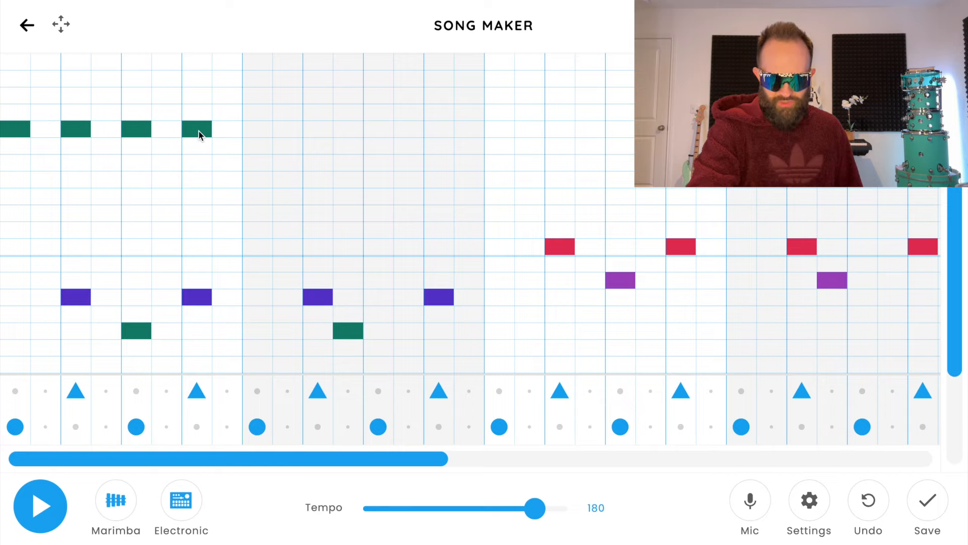
pyautogui.click(333, 130)
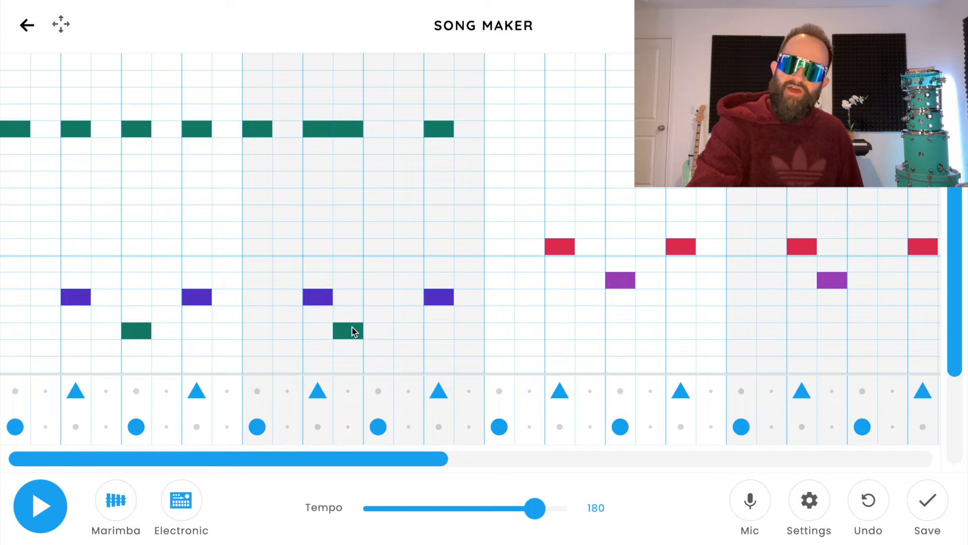
pyautogui.moveTo(31, 114)
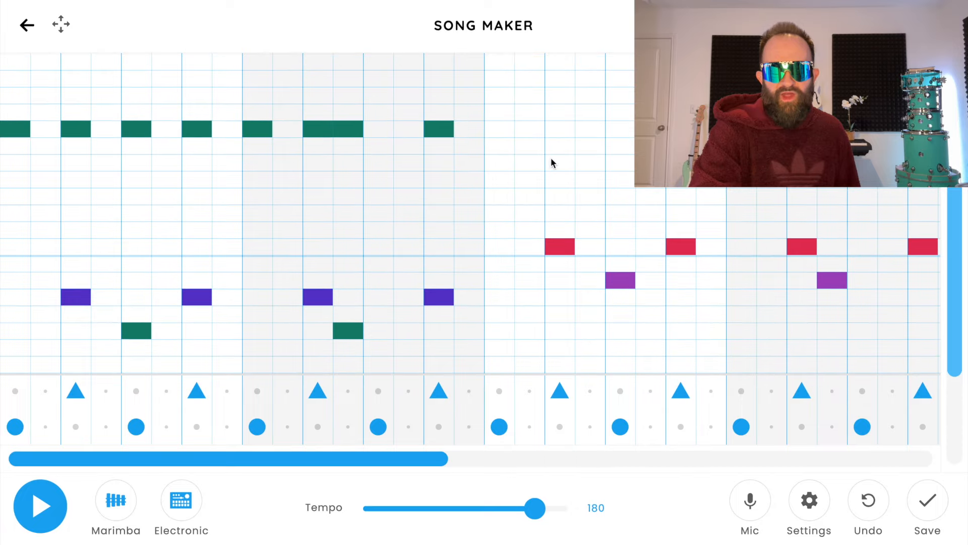
# Play the song to hear the teal melody line, then stop
pyautogui.click(41, 505)
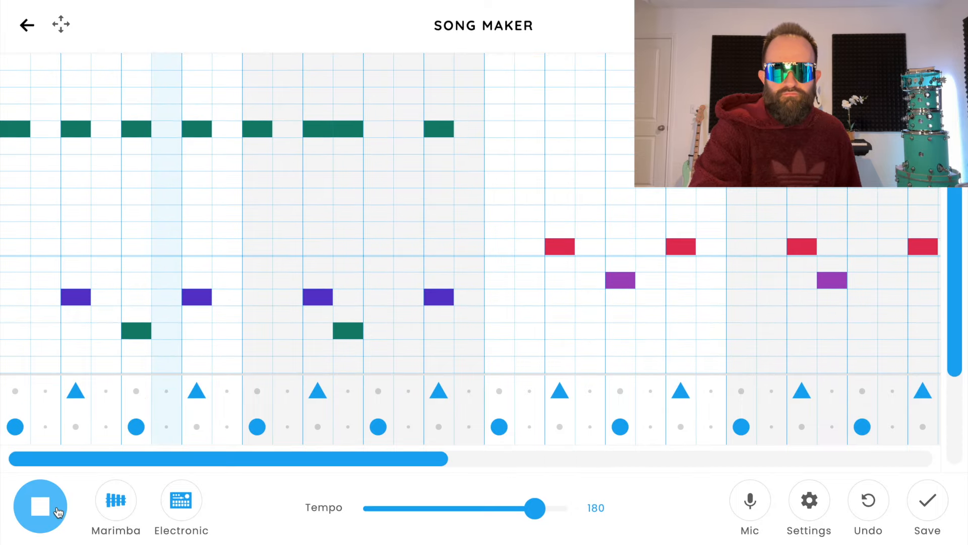
pyautogui.click(40, 506)
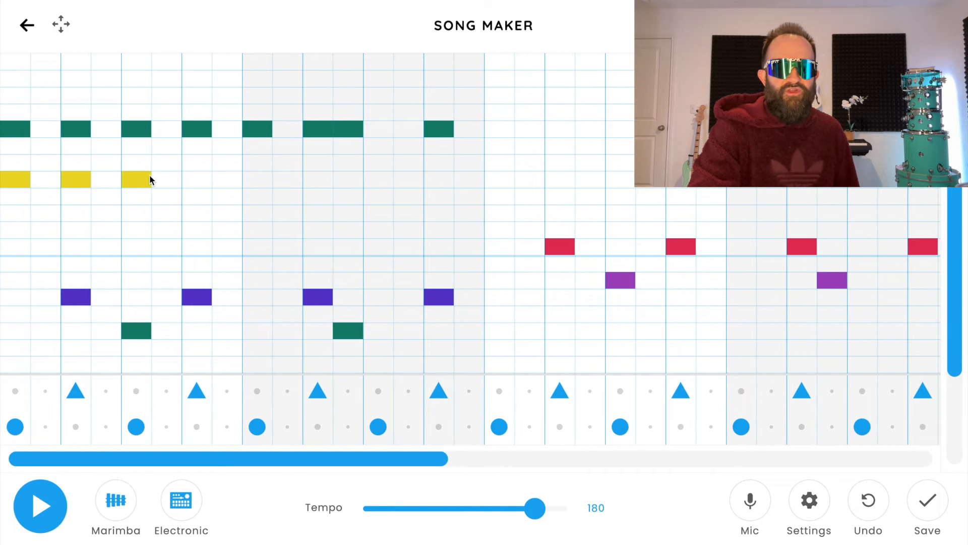
# Finish the yellow chord notes under the teal ones, check by playback, and add orange chord notes to the second half
pyautogui.click(346, 180)
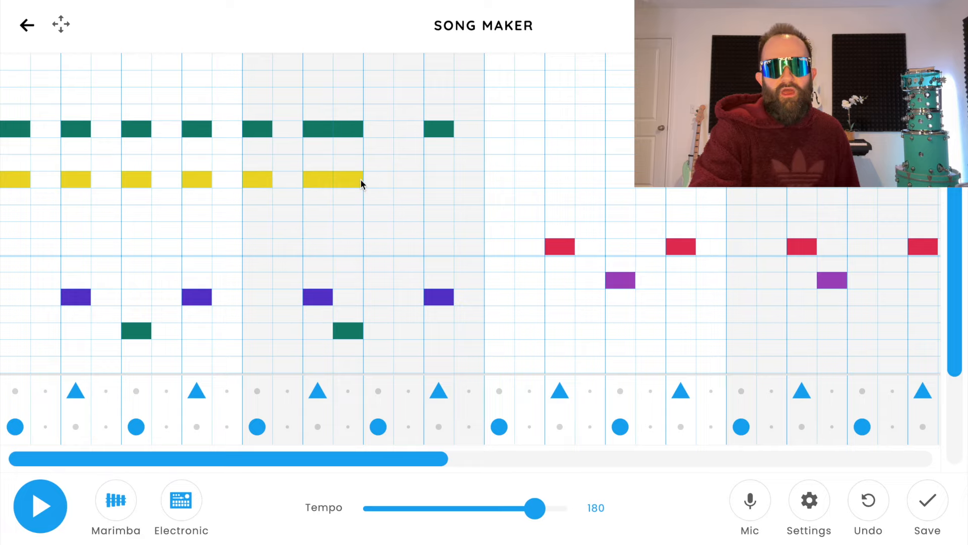
pyautogui.click(437, 179)
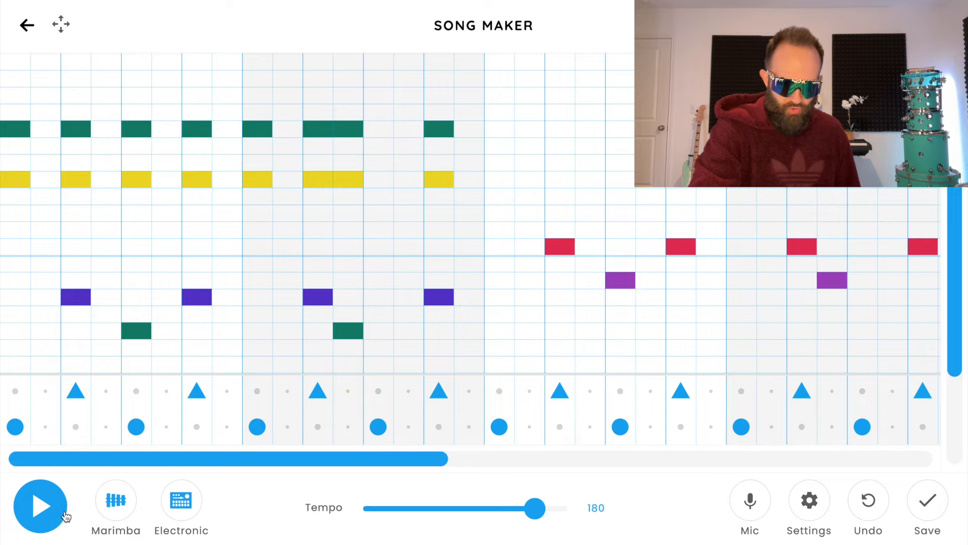
pyautogui.click(40, 506)
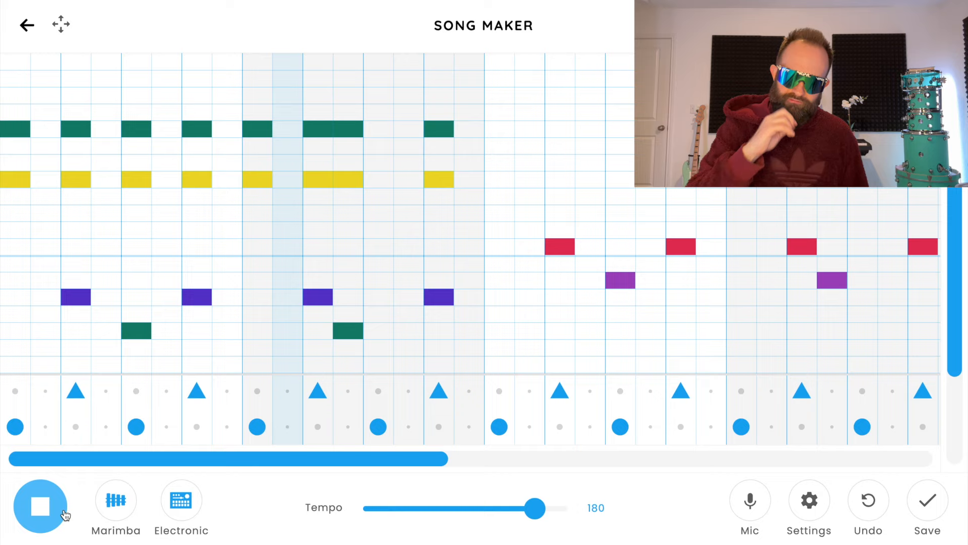
pyautogui.click(40, 505)
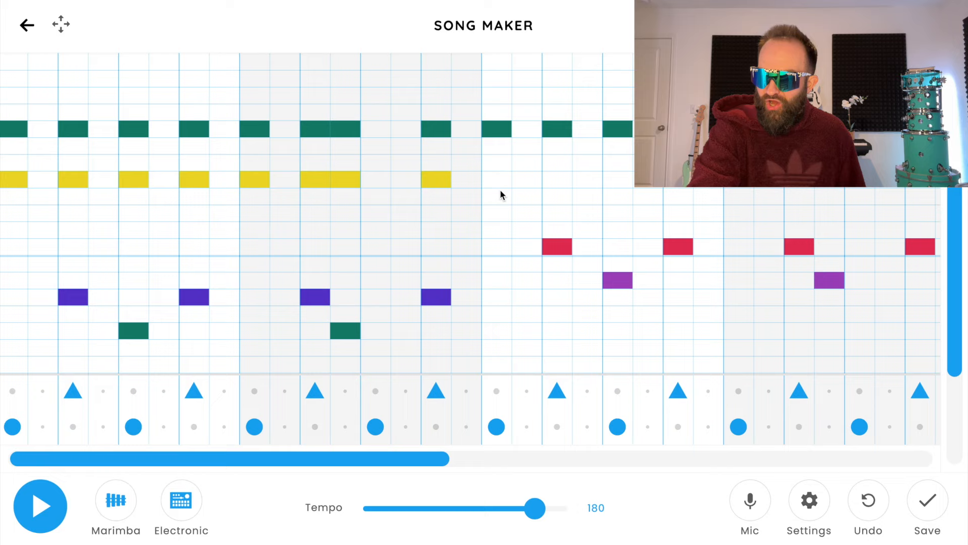
pyautogui.click(614, 196)
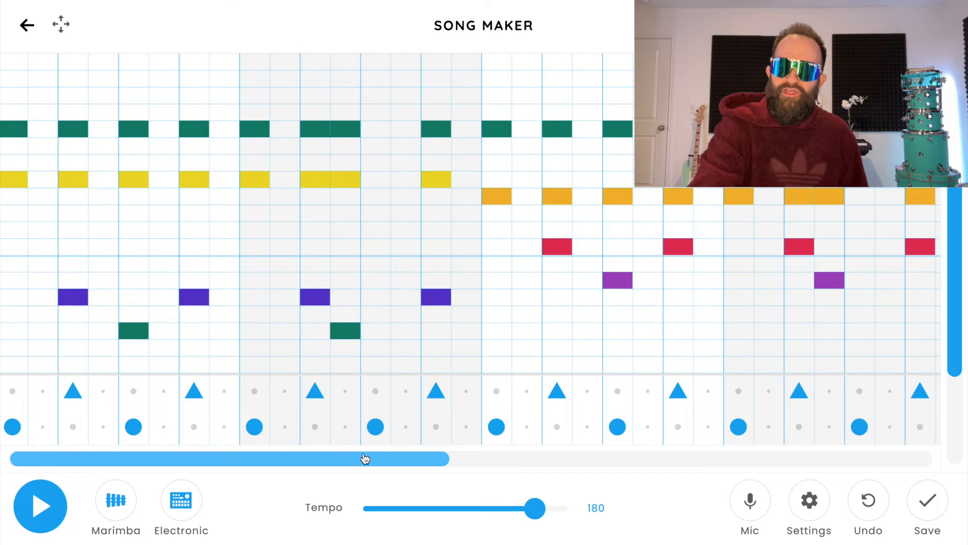
pyautogui.moveTo(365, 457); pyautogui.dragTo(480, 458)
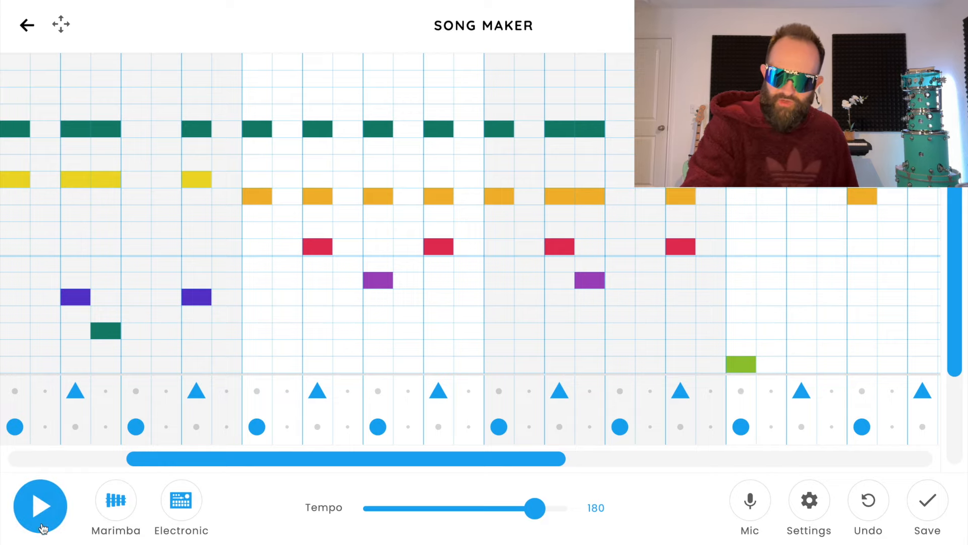
pyautogui.click(40, 507)
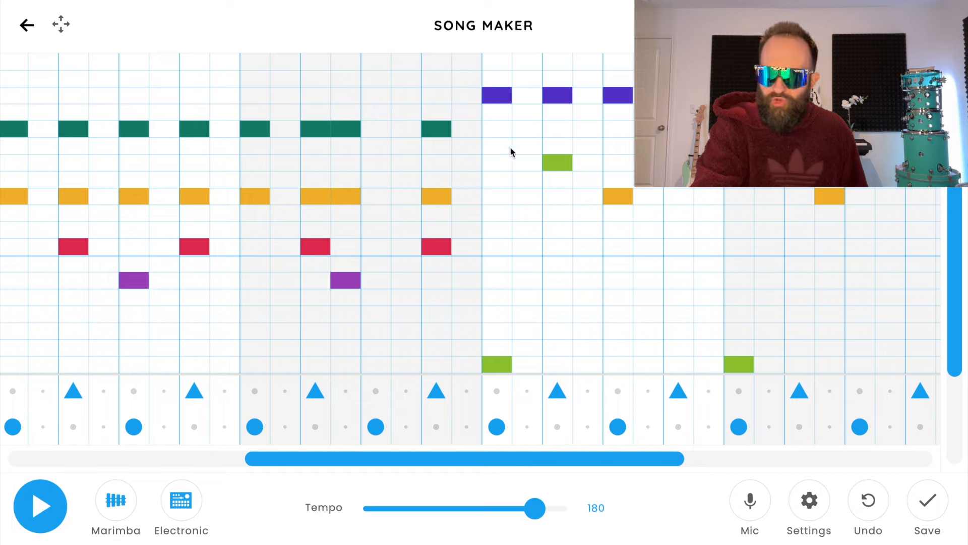
pyautogui.moveTo(499, 352)
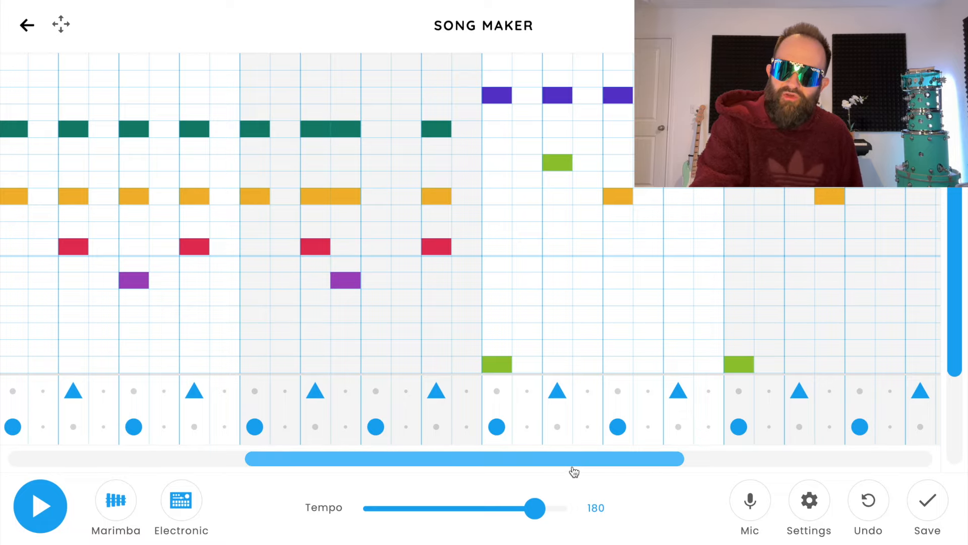
pyautogui.moveTo(574, 457); pyautogui.dragTo(395, 458)
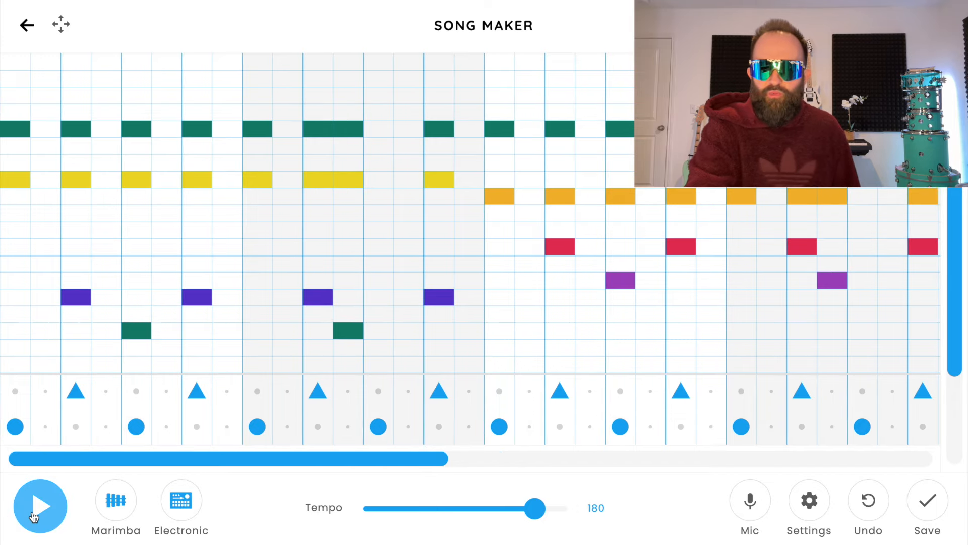
# Play the song from the beginning to review it before working on the ending
pyautogui.click(40, 505)
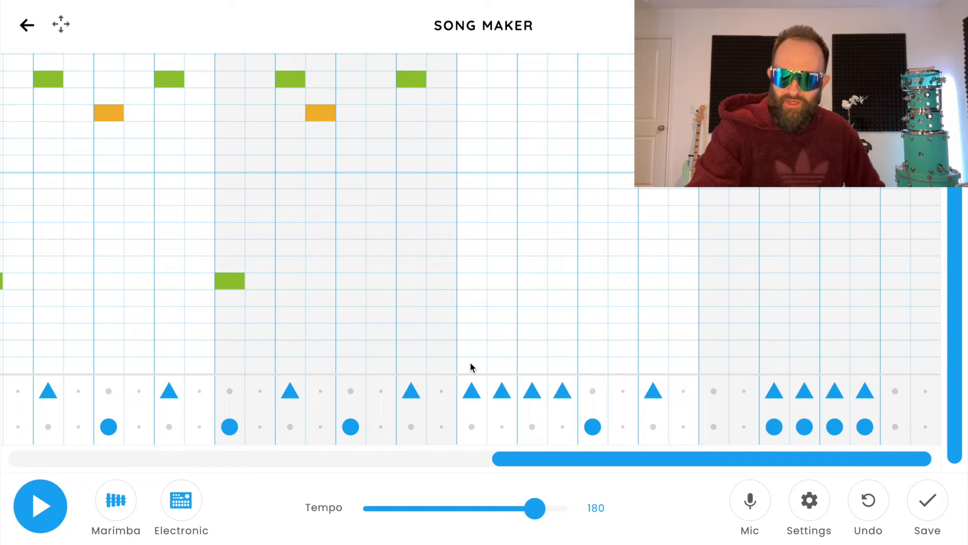
# Draw long red low notes across the ending bars and stack teal notes above them as fifths
pyautogui.moveTo(469, 364); pyautogui.dragTo(574, 365)
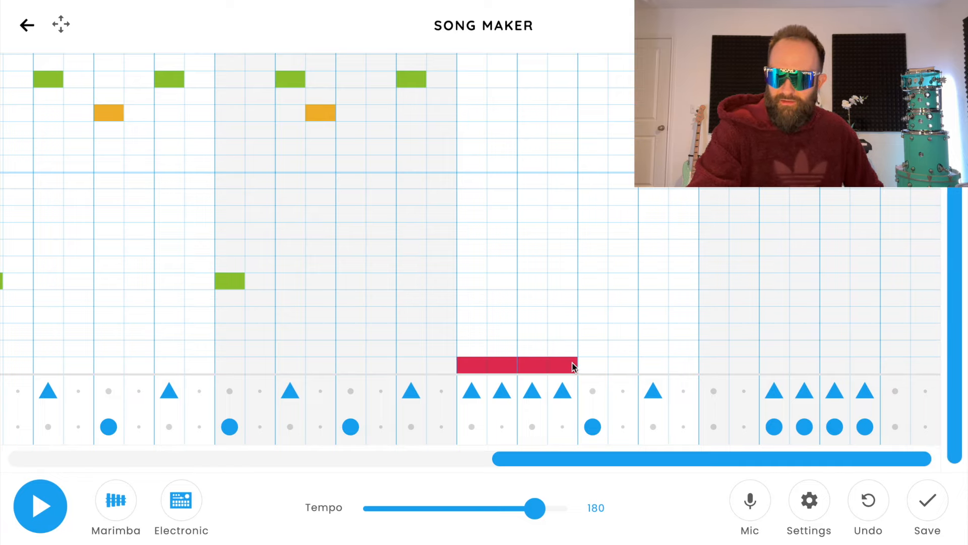
pyautogui.click(651, 364)
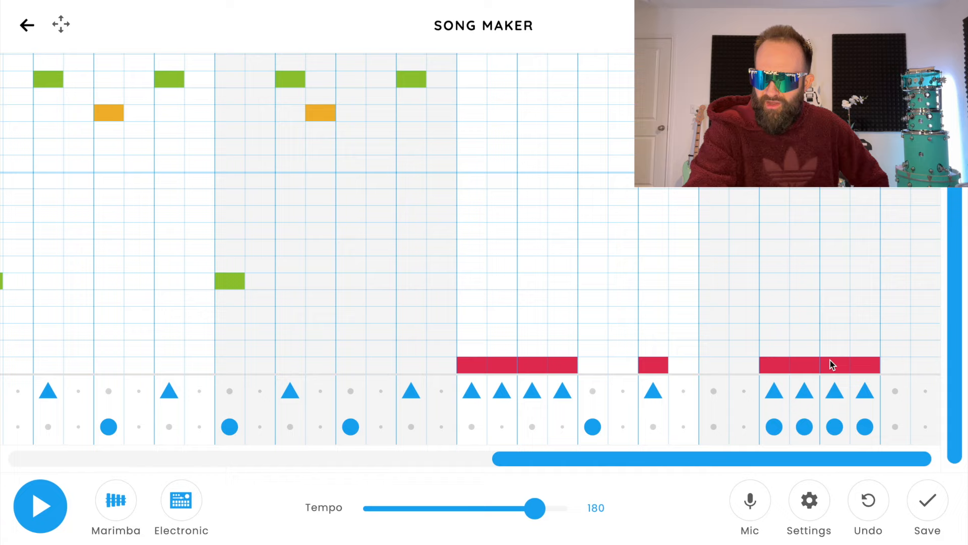
pyautogui.click(501, 248)
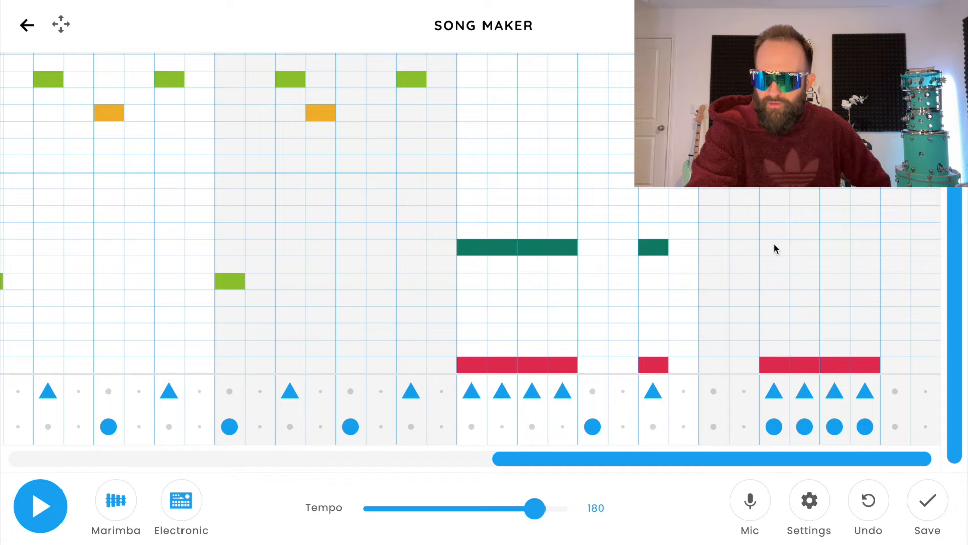
pyautogui.click(797, 247)
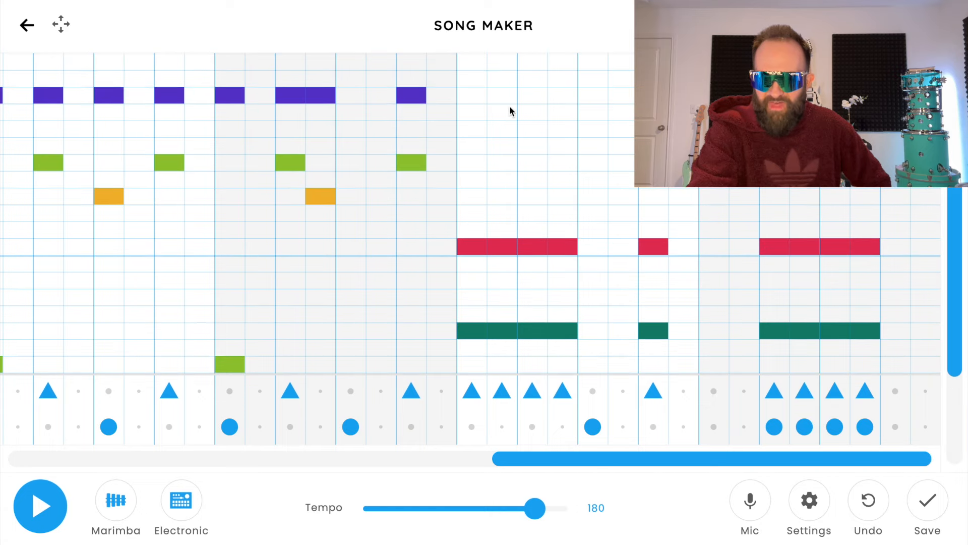
pyautogui.moveTo(477, 132)
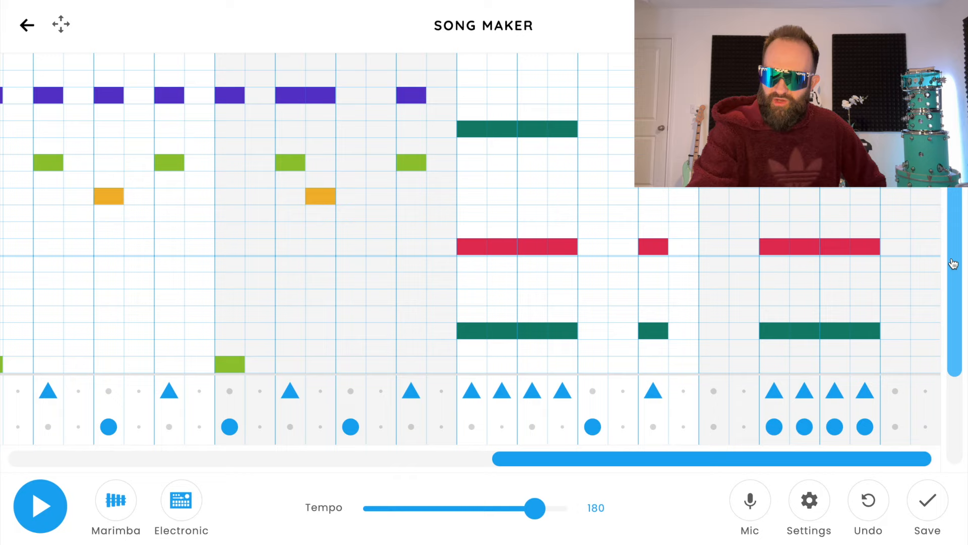
pyautogui.scroll(-3)
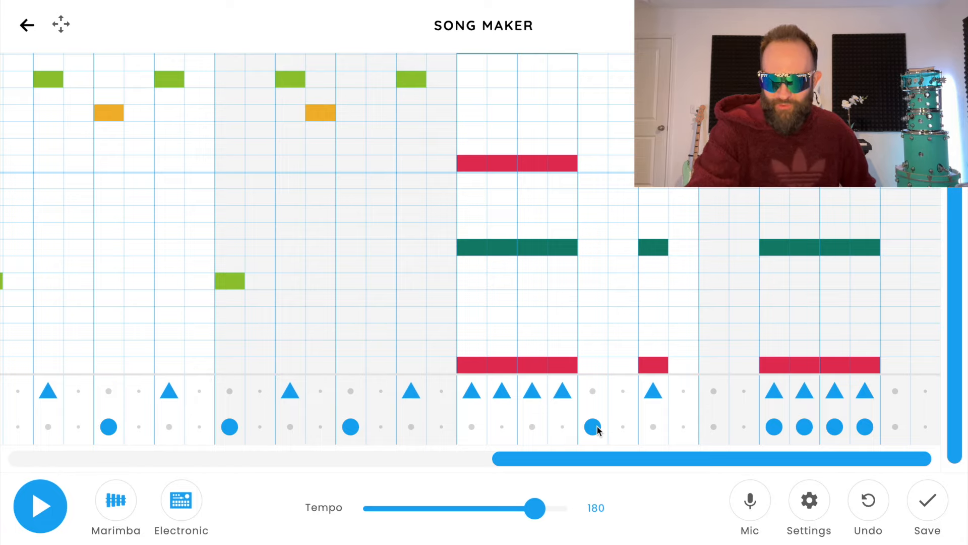
# Fill the ending gap with a green note and a purple note above it, then play the song
pyautogui.click(594, 281)
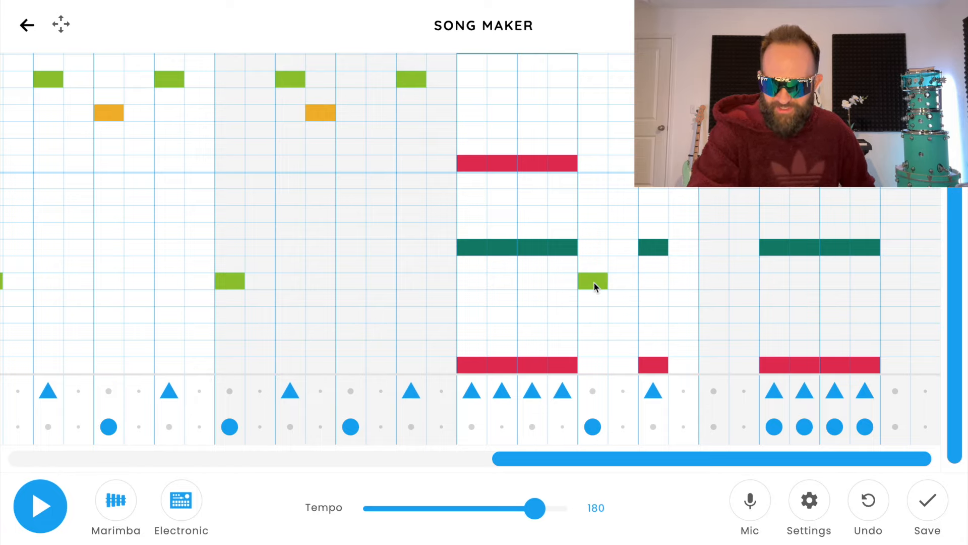
pyautogui.click(593, 198)
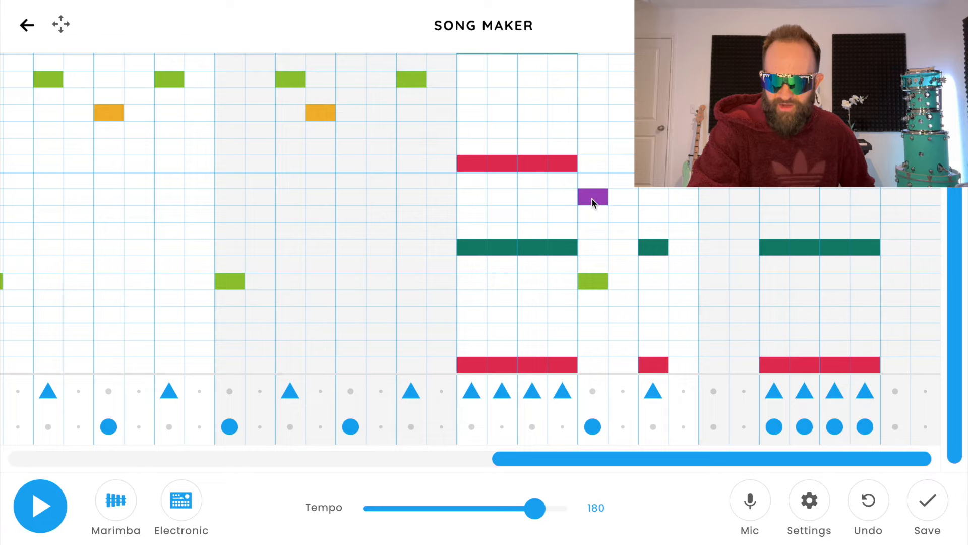
pyautogui.scroll(-3)
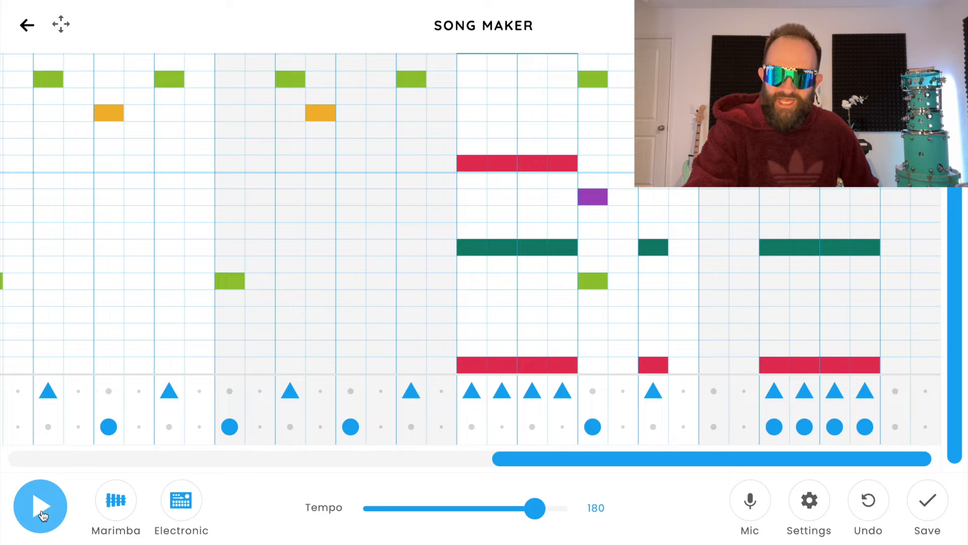
pyautogui.click(39, 507)
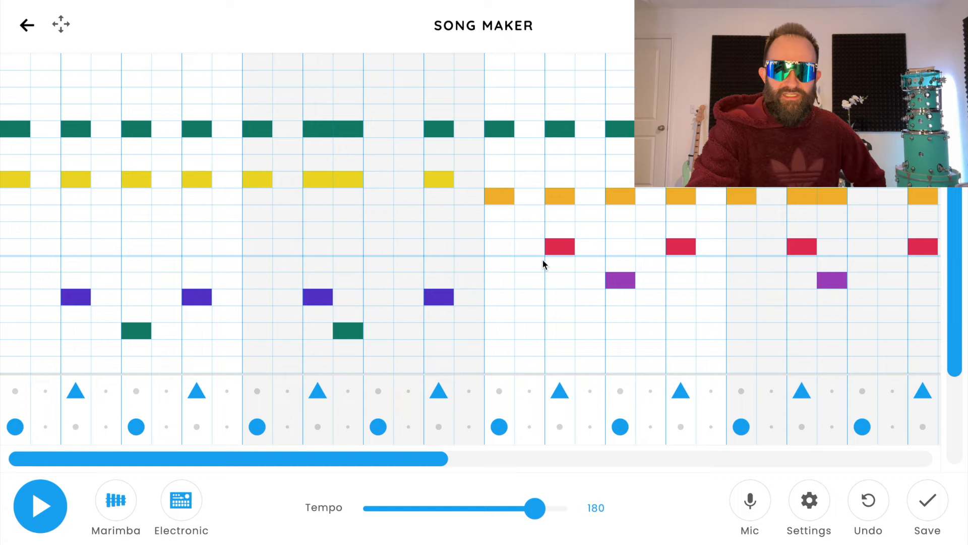
# Cycle the note instrument through Strings, Woodwind and Synth back to Marimba
pyautogui.click(181, 500)
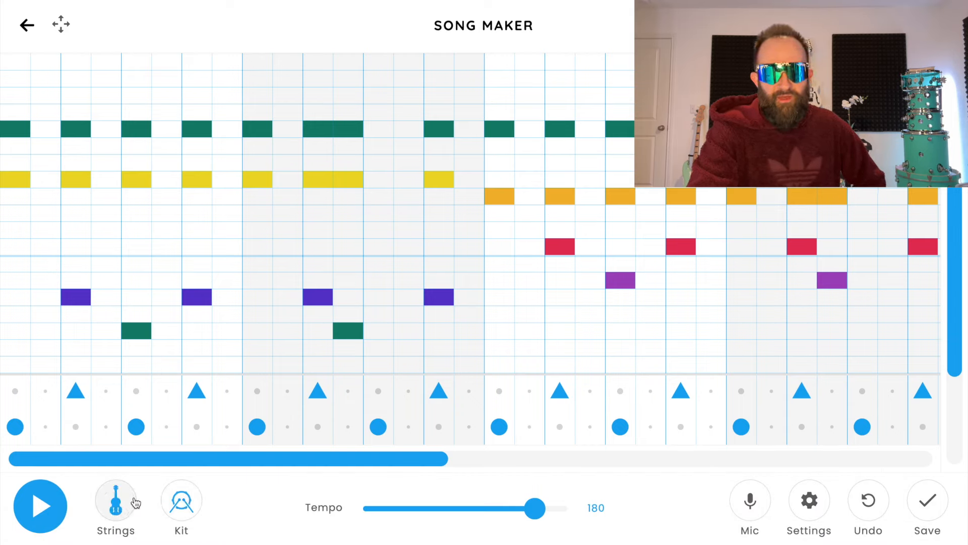
pyautogui.click(40, 505)
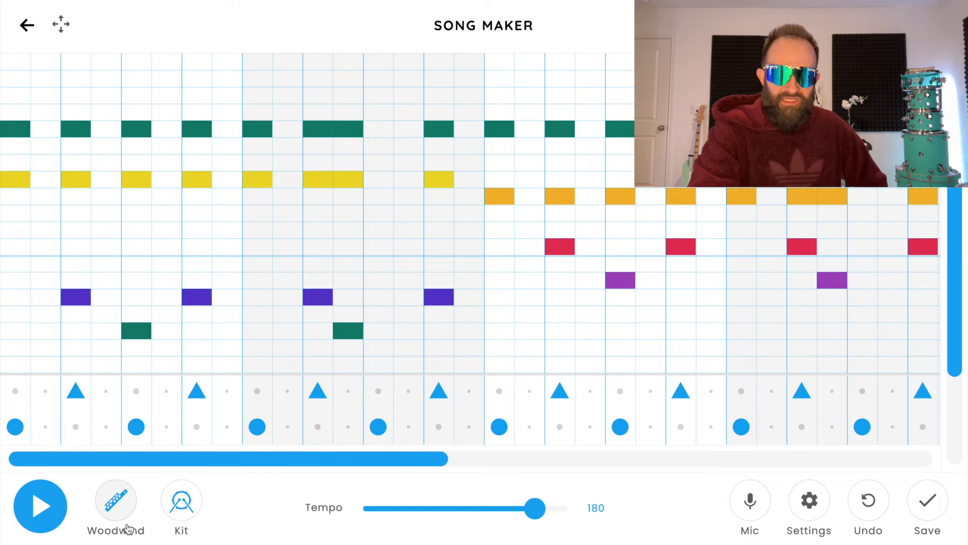
pyautogui.click(40, 505)
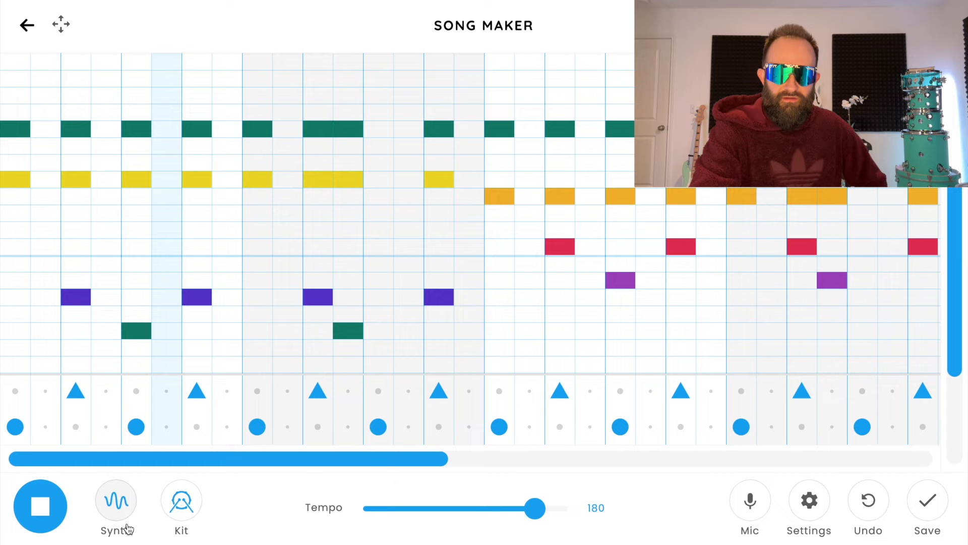
pyautogui.click(115, 501)
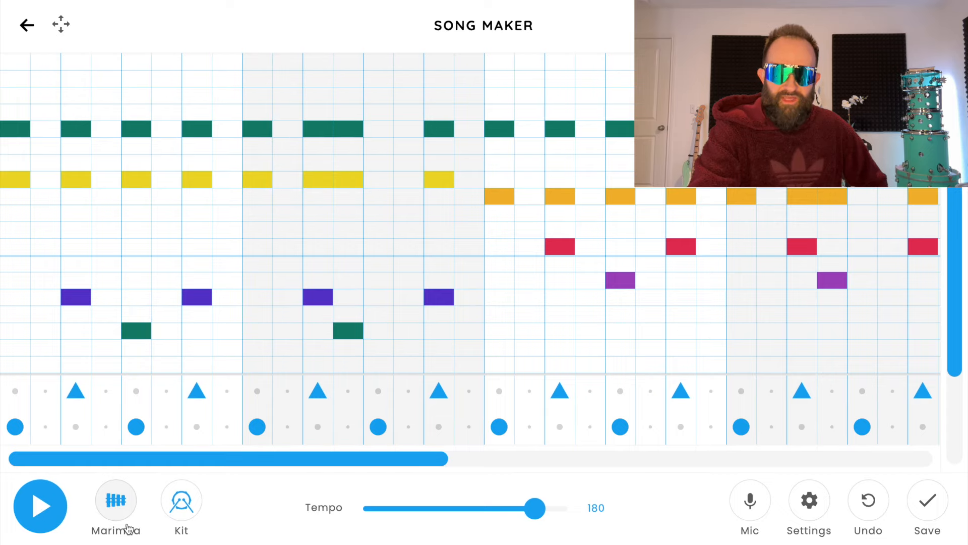